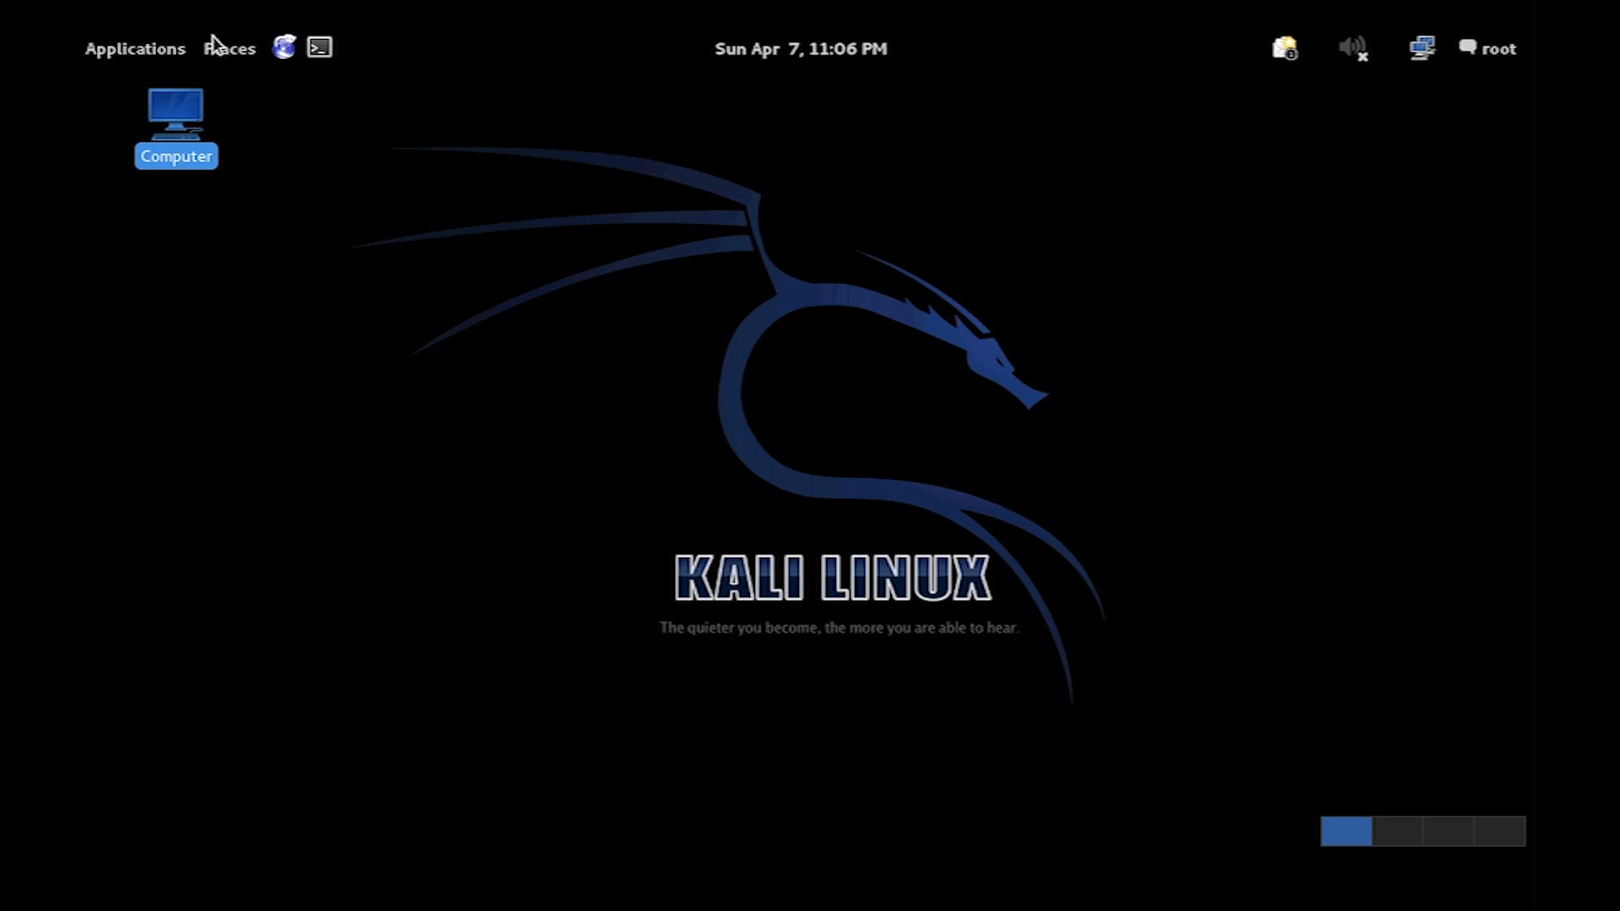
Launch the Iceweasel web browser from the Applications menu.
click(135, 47)
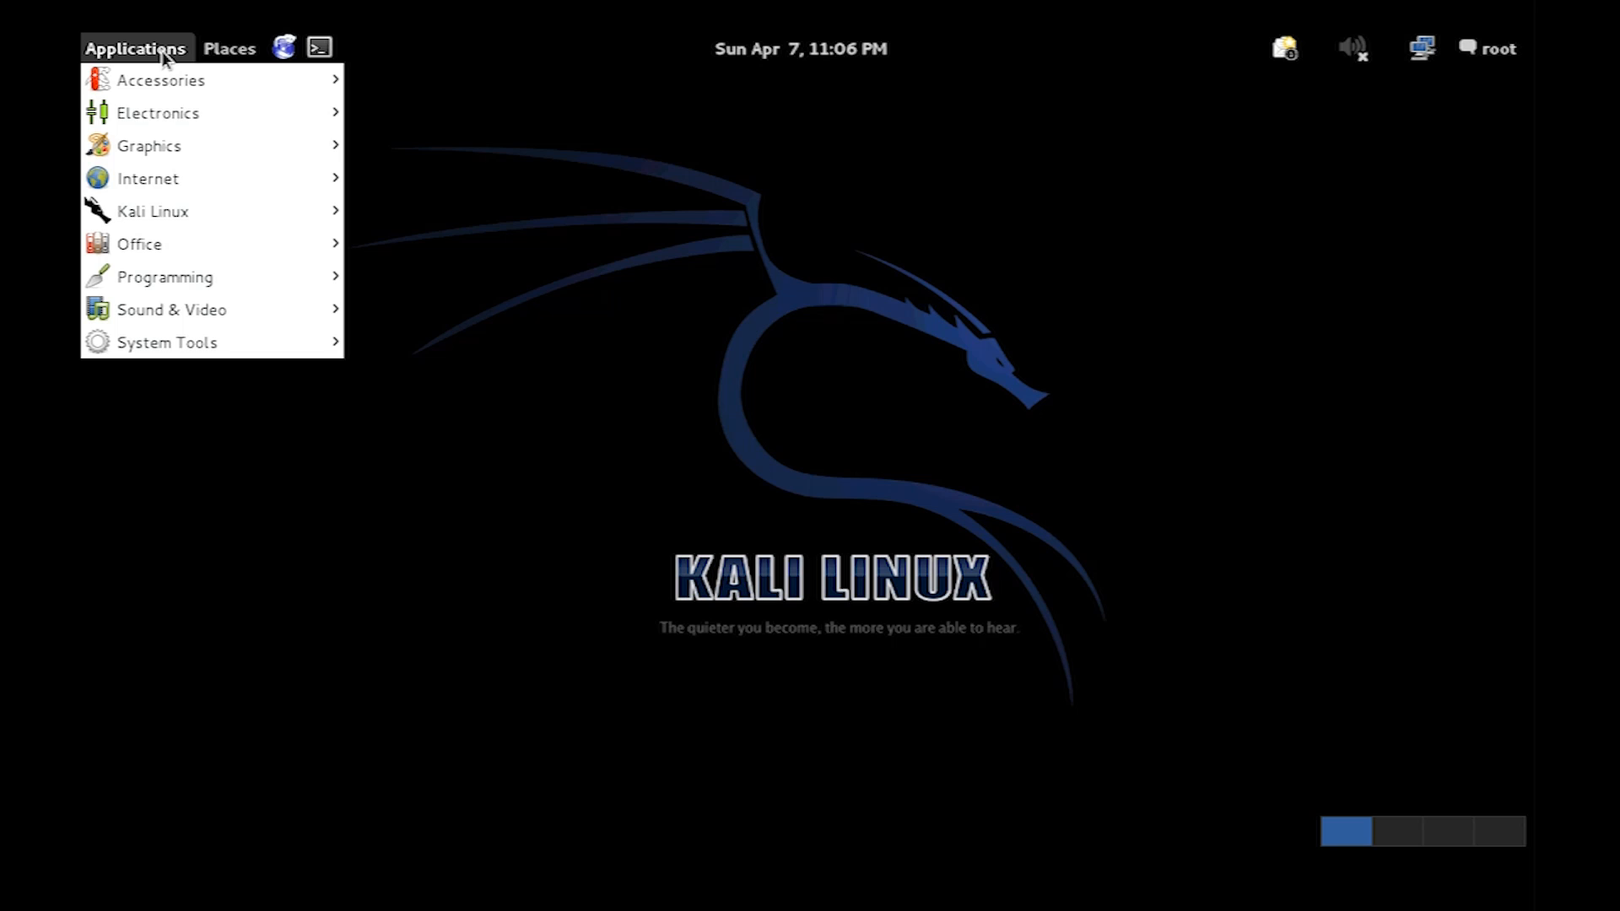
mouse_move(147, 178)
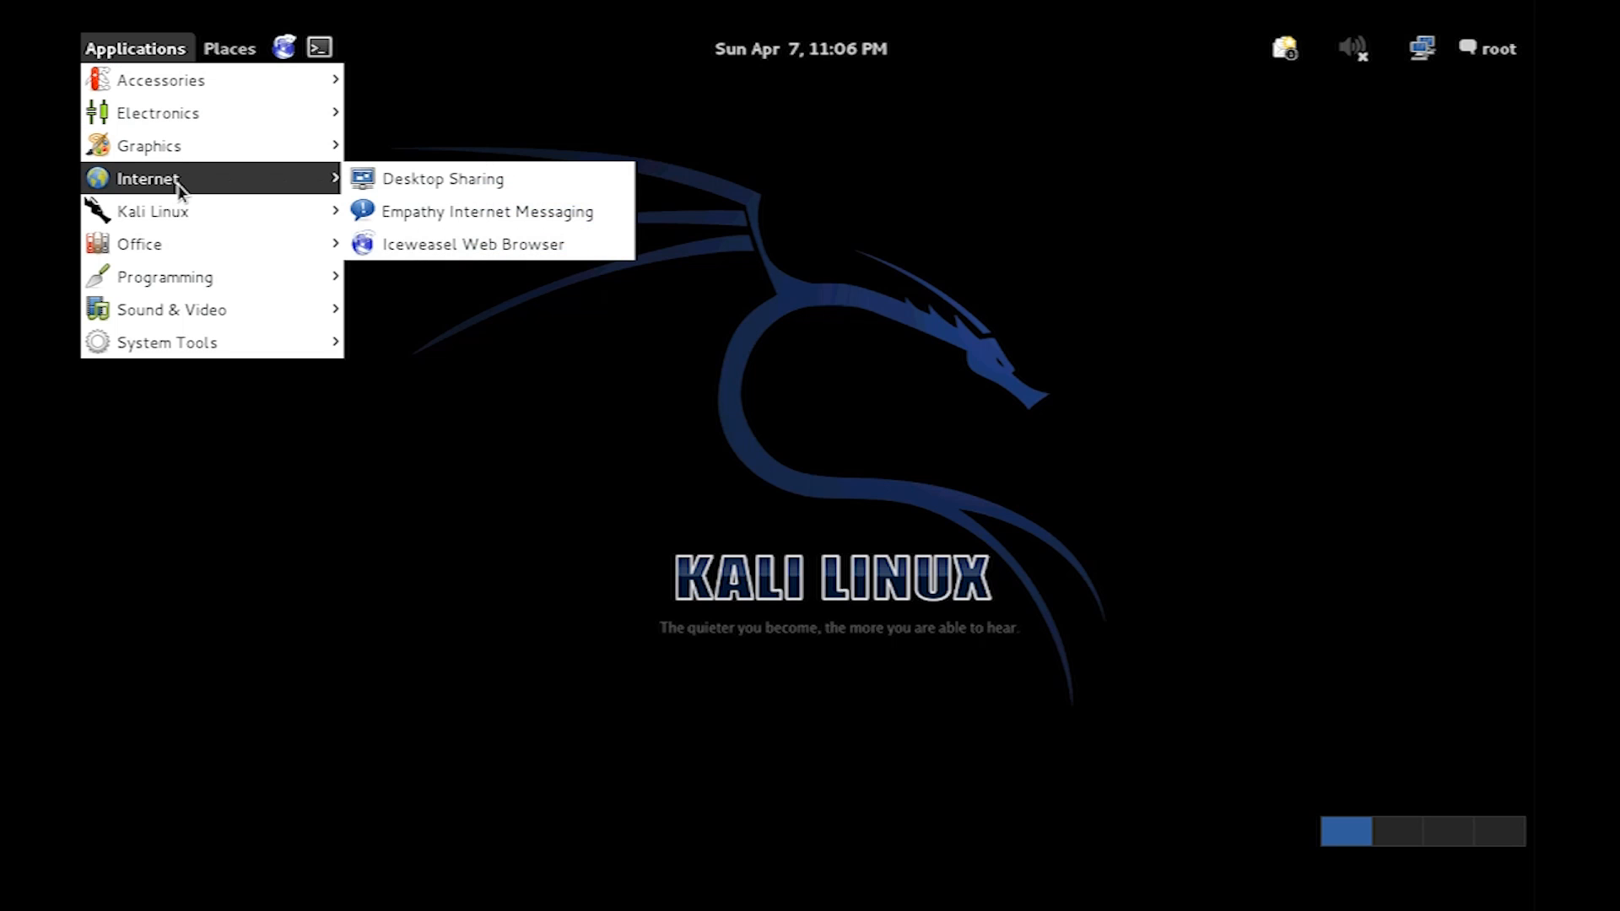
mouse_move(480, 243)
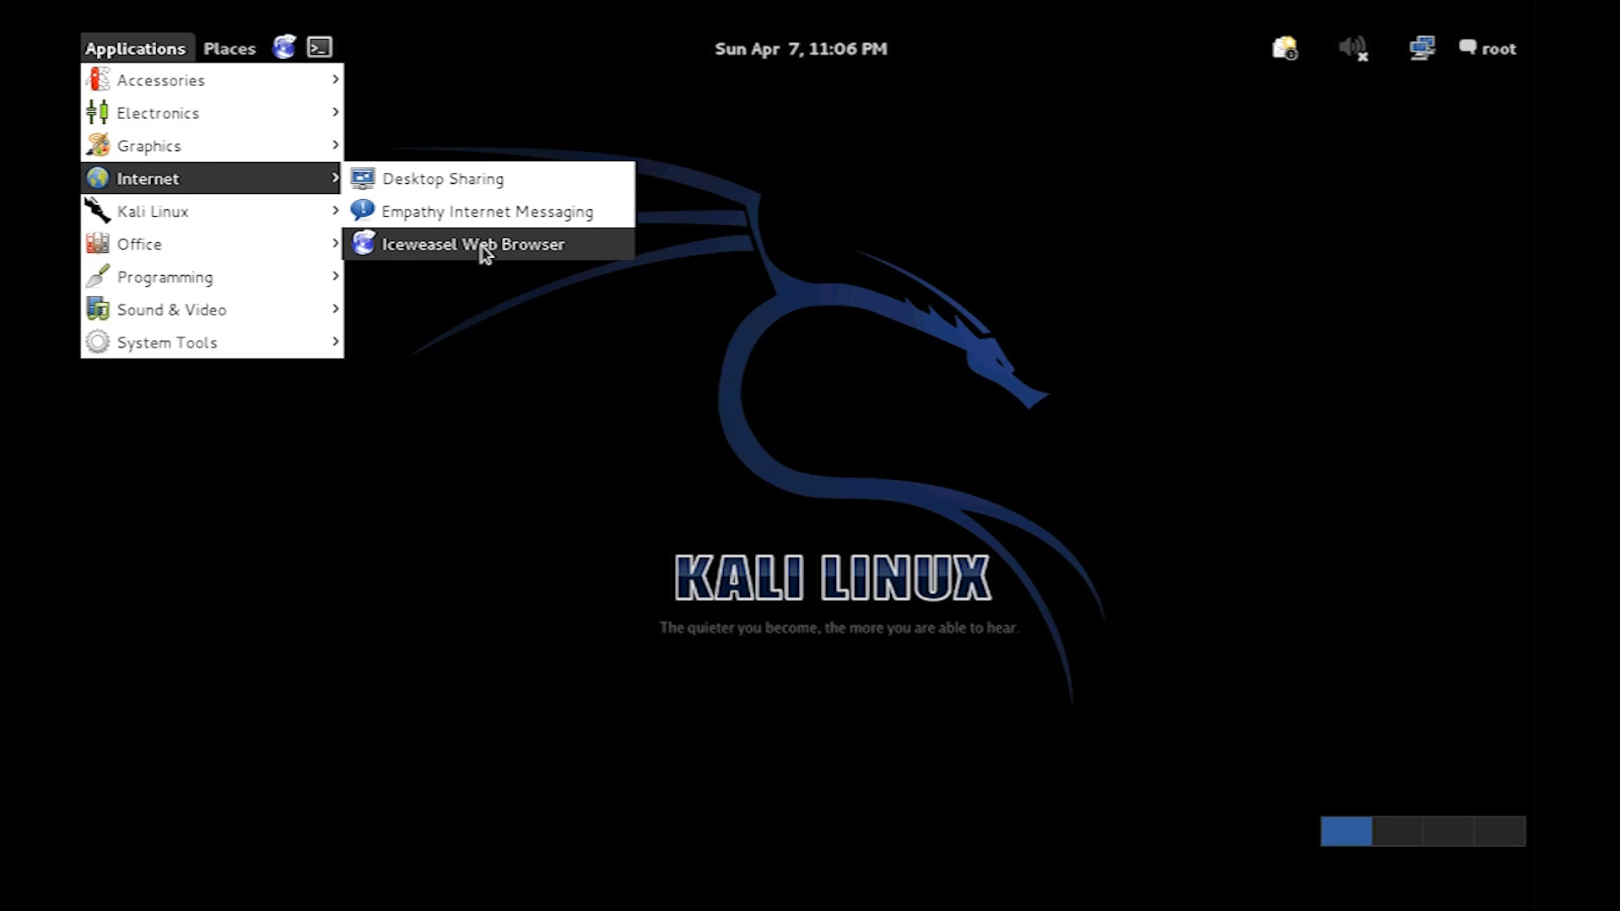
click(472, 243)
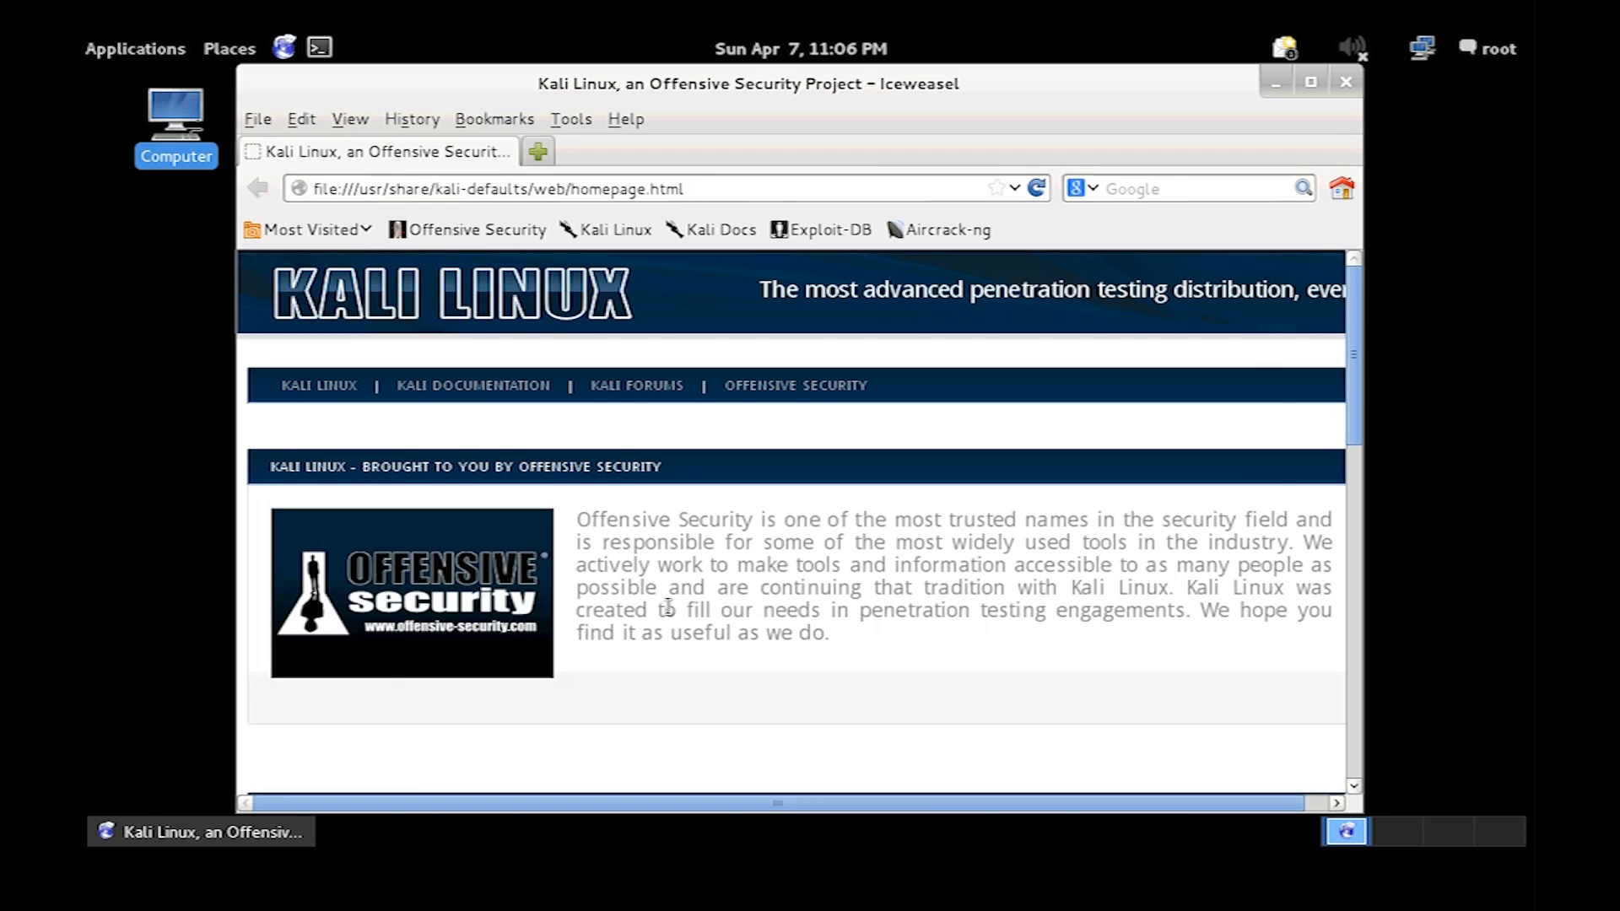
Google "powered by joomla" and scroll down through the listed Joomla sites.
click(1188, 188)
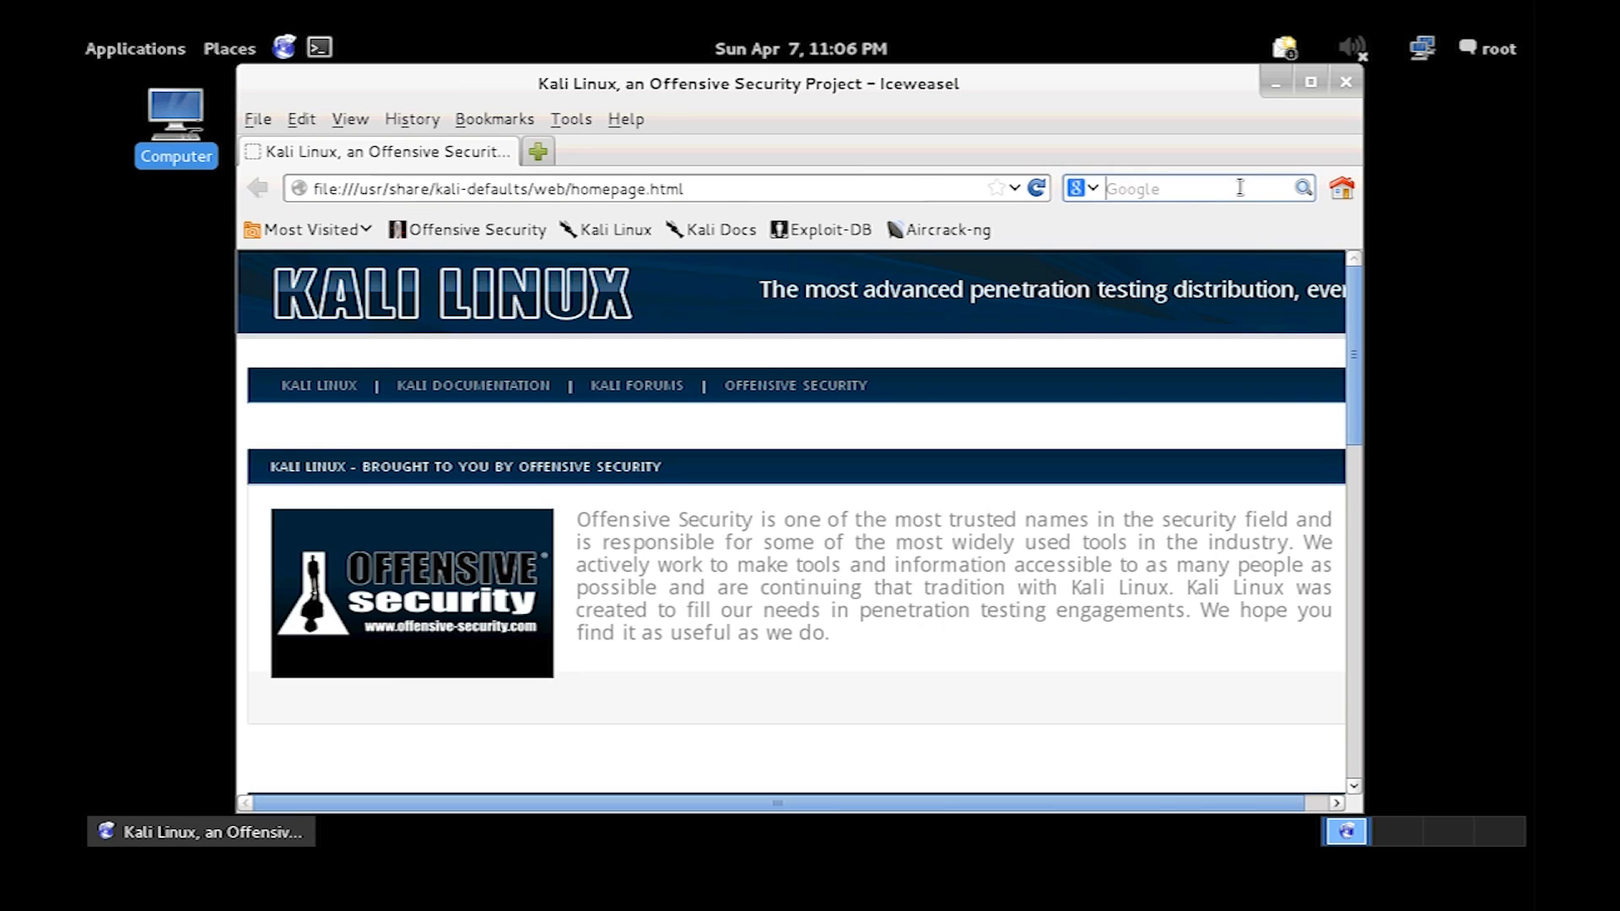
text(@)
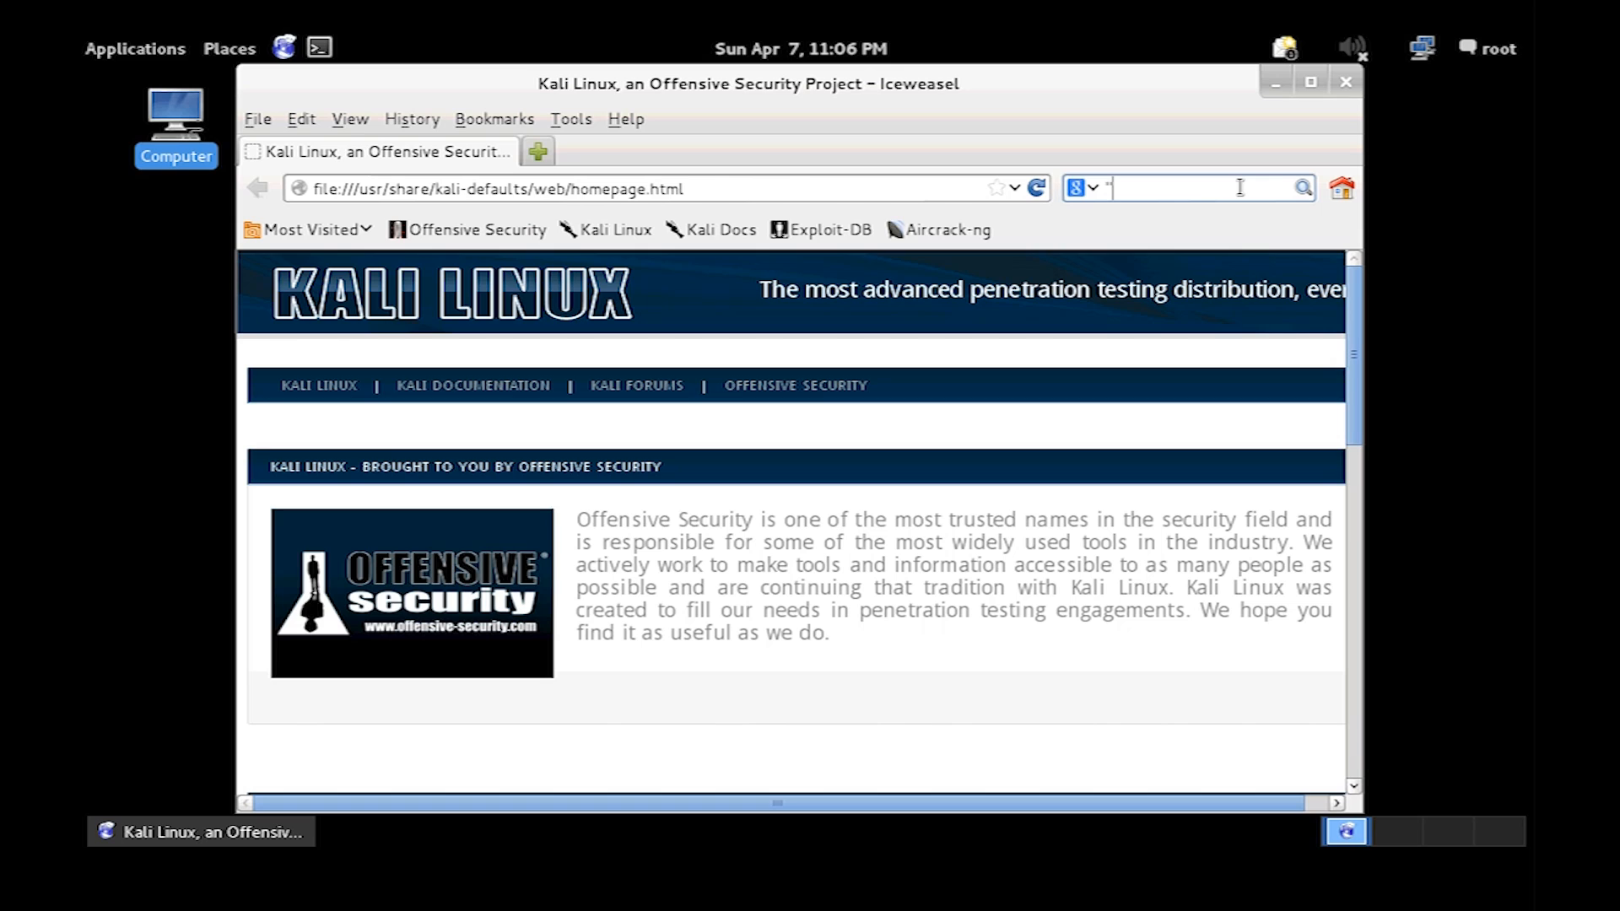
text(powered by joomla")
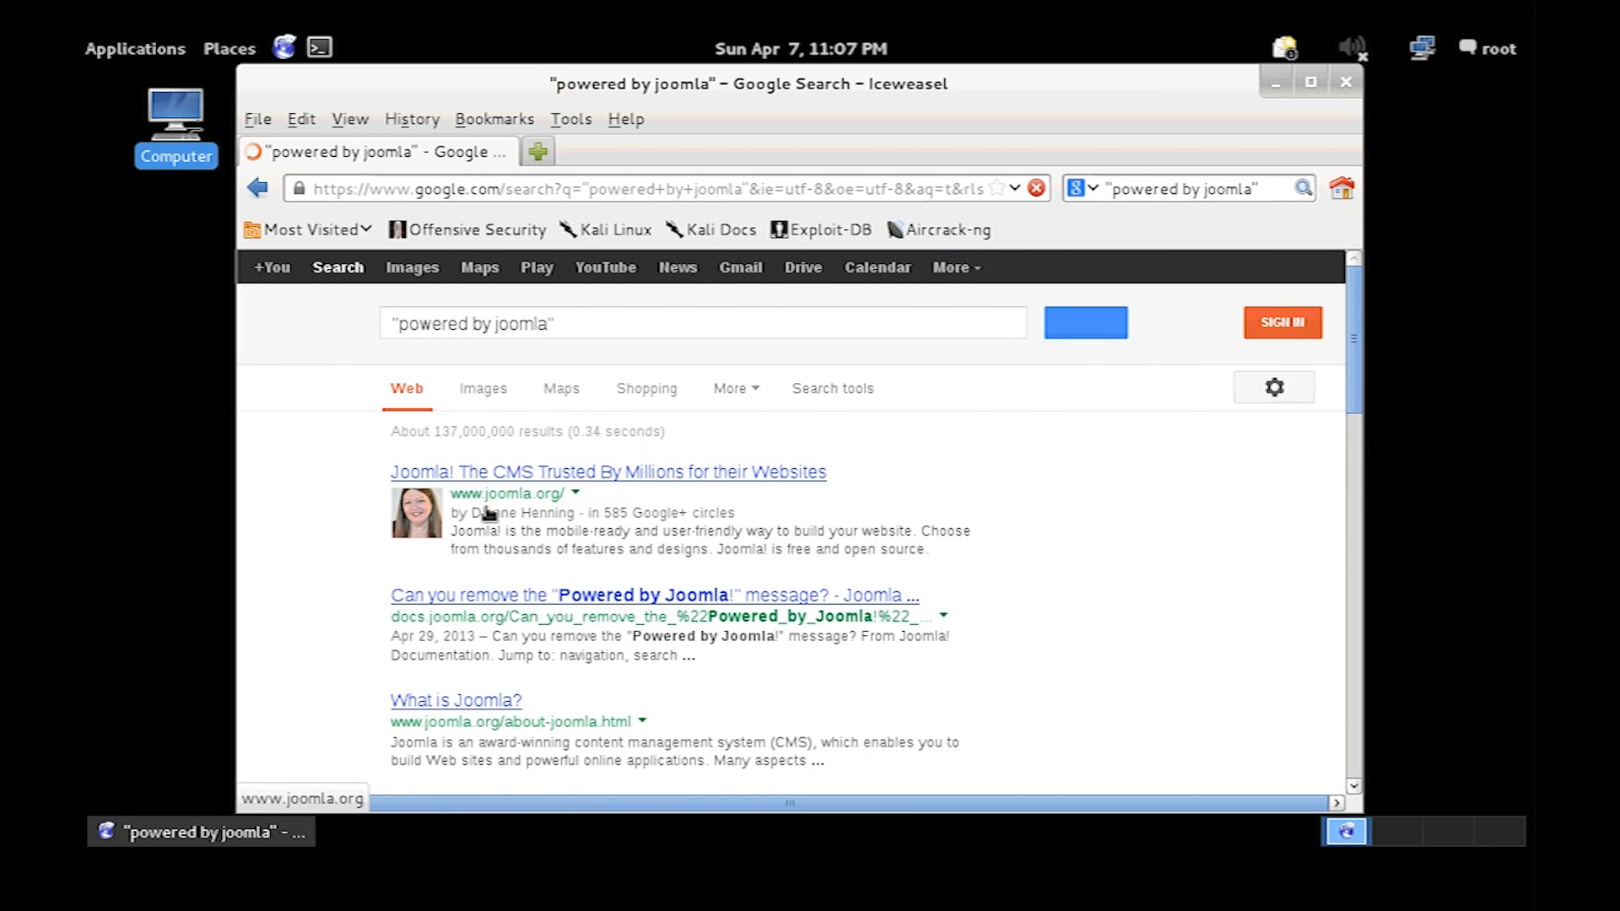
scroll(down, 3)
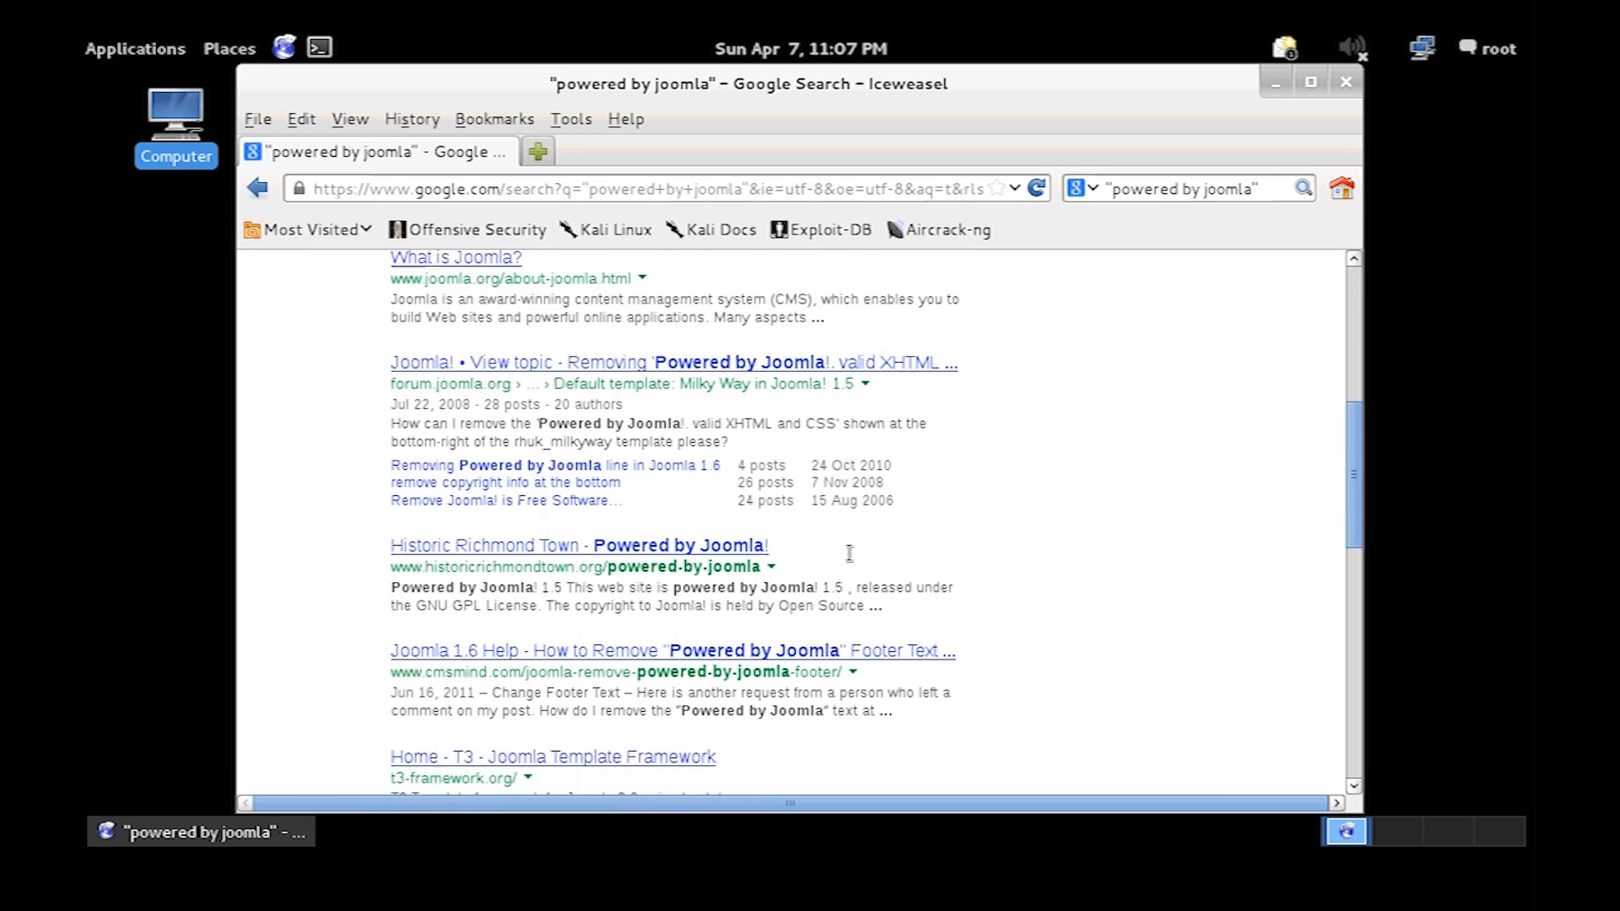
scroll(down, 3)
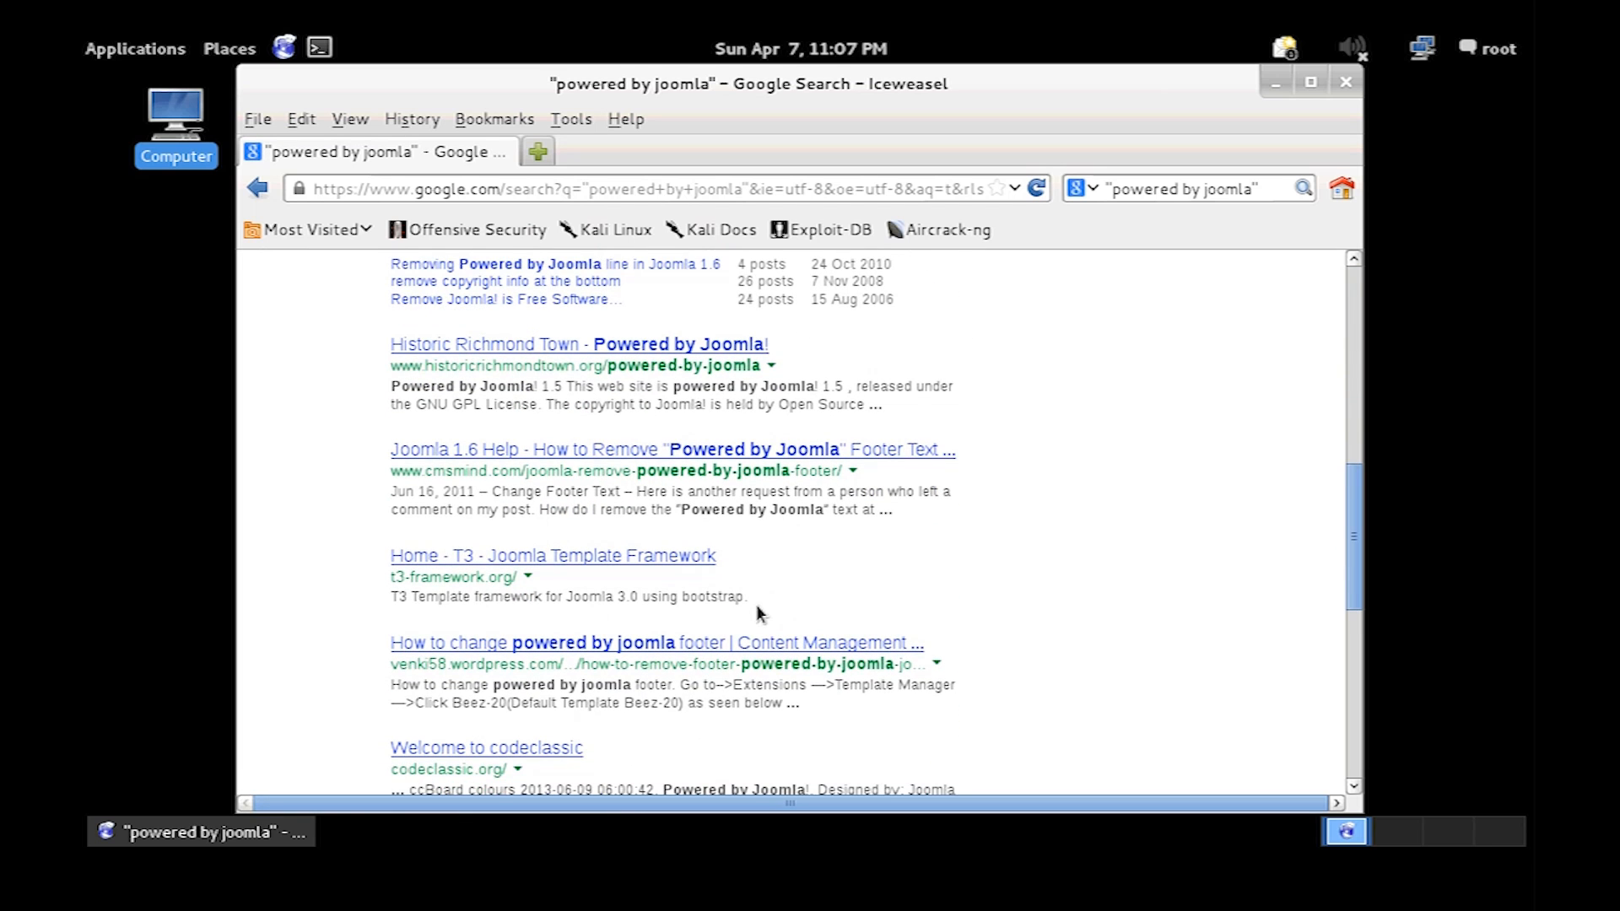
scroll(down, 3)
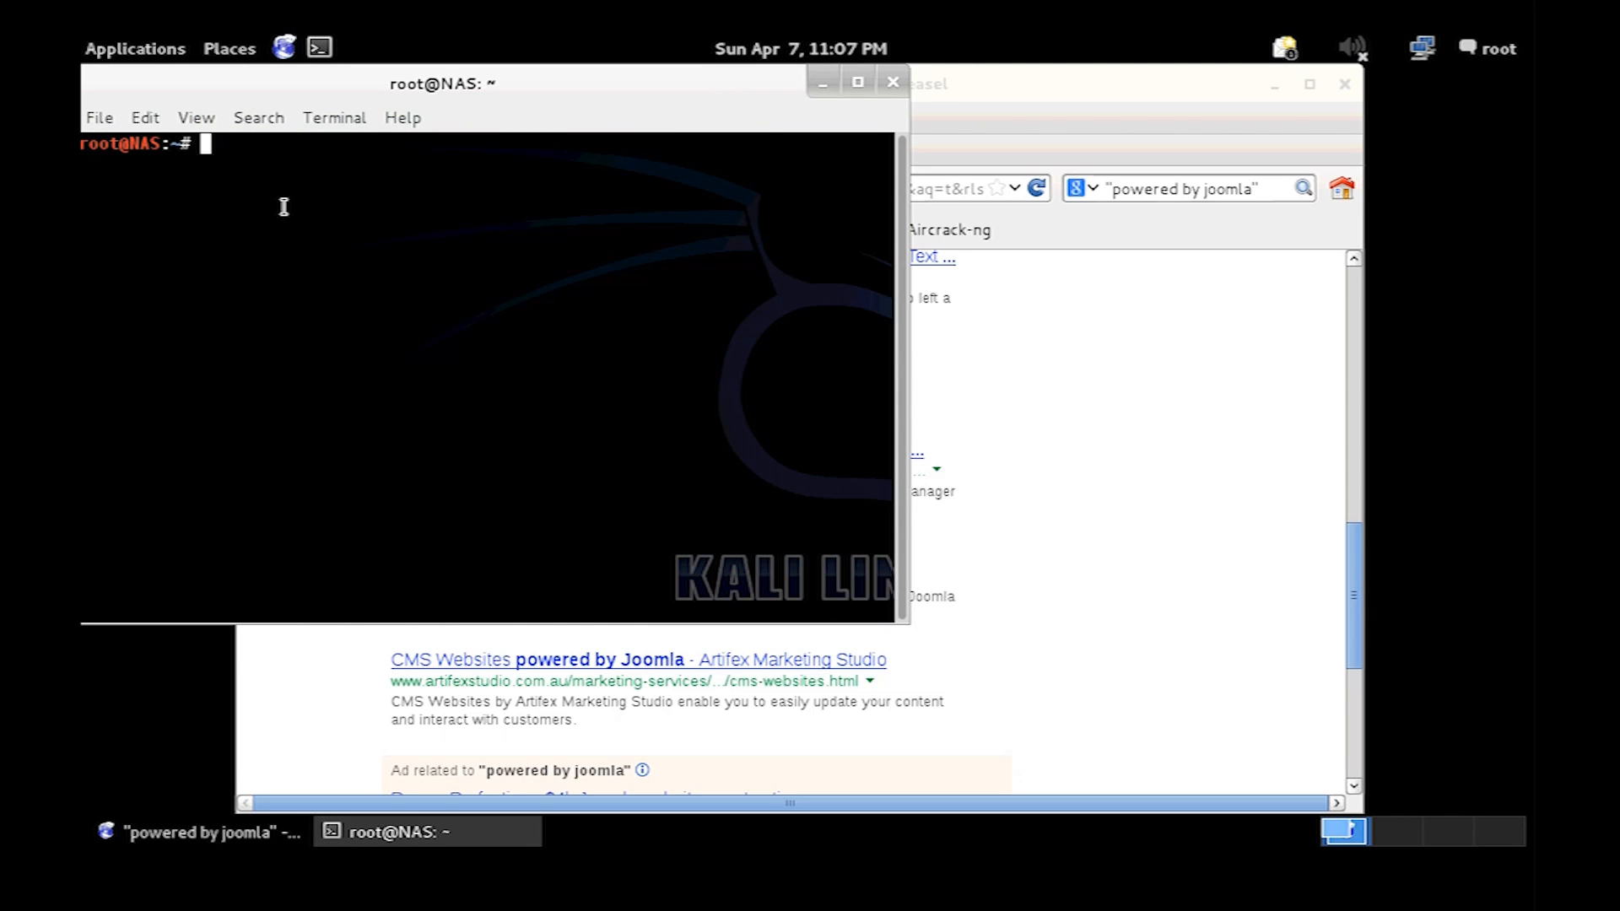
Run joomscan -u against the pasted codeclassic.org/ address.
text(joomscan -)
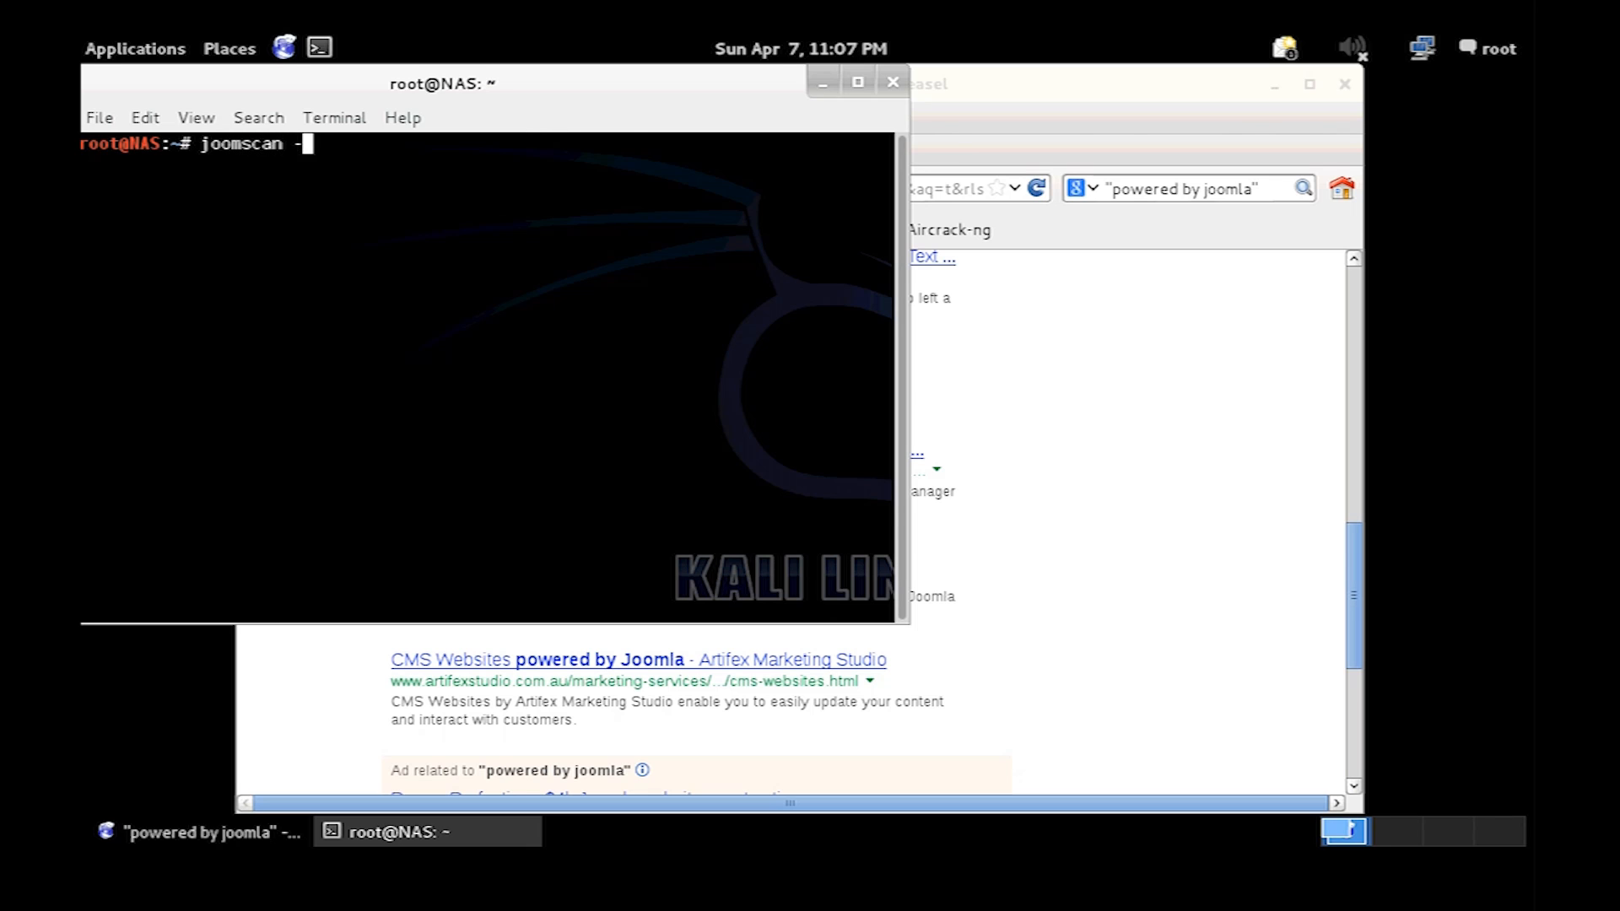
text(u)
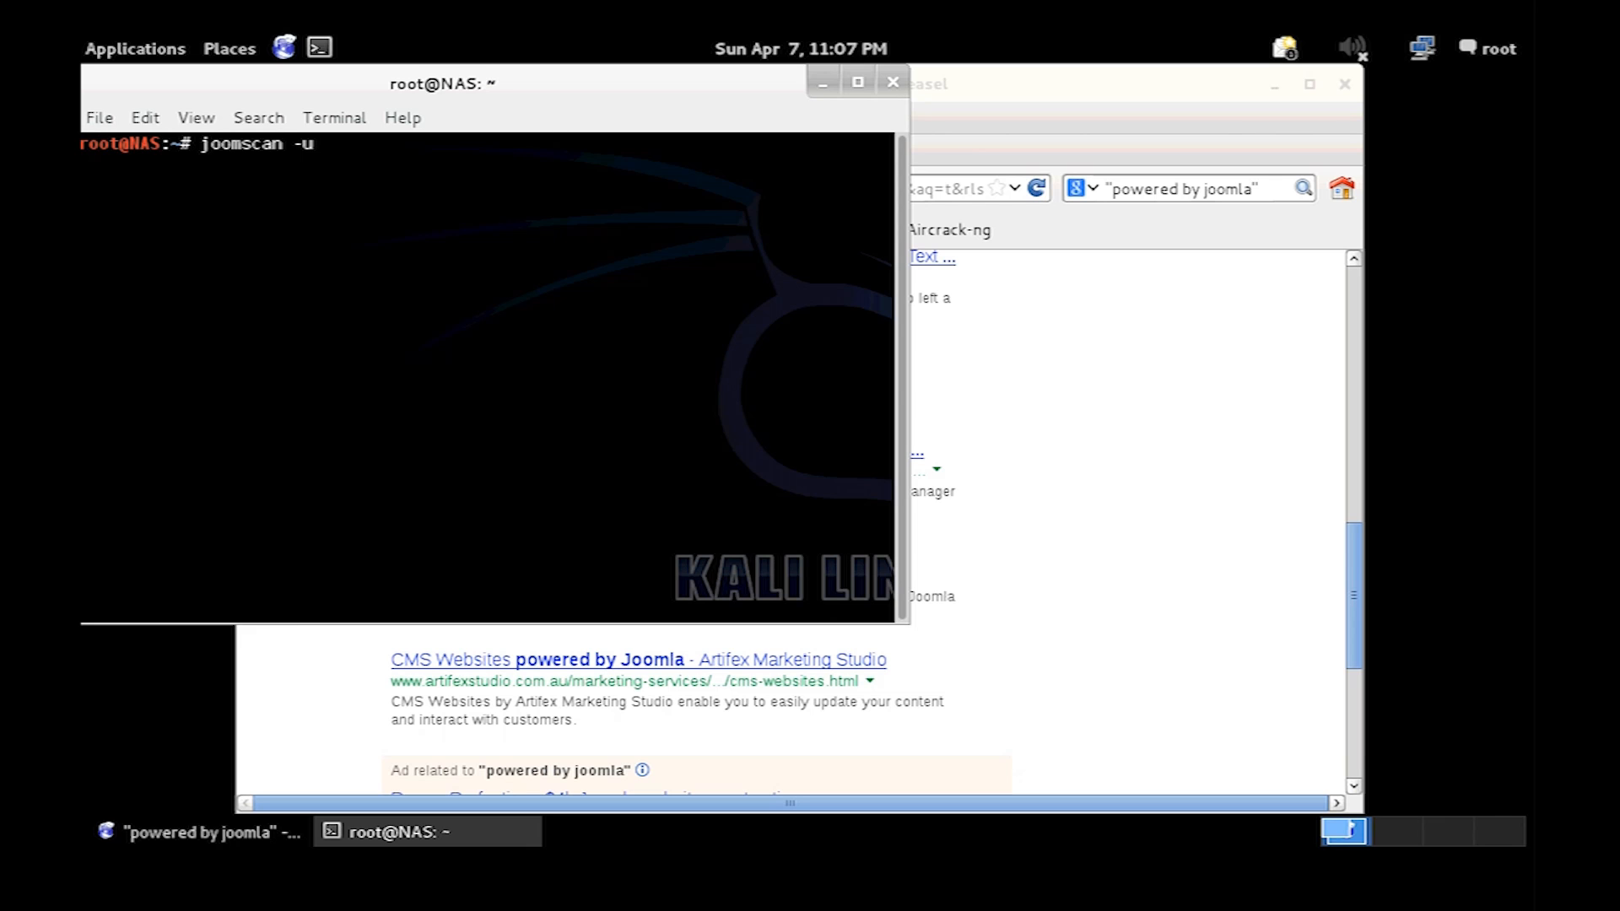
right_click(439, 197)
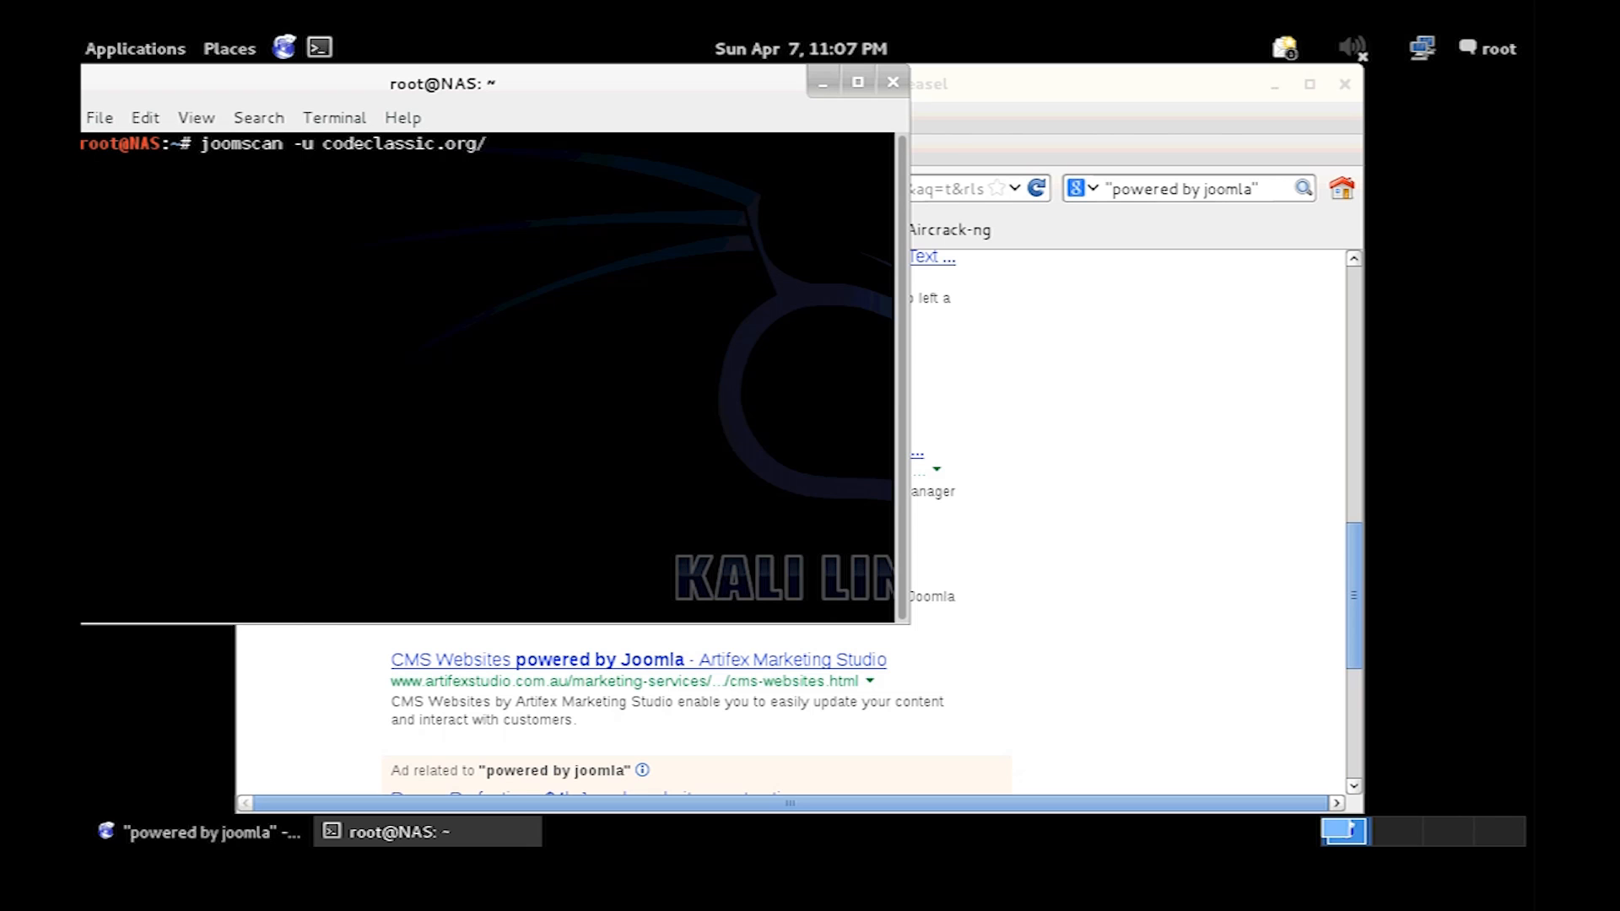
key(Return)
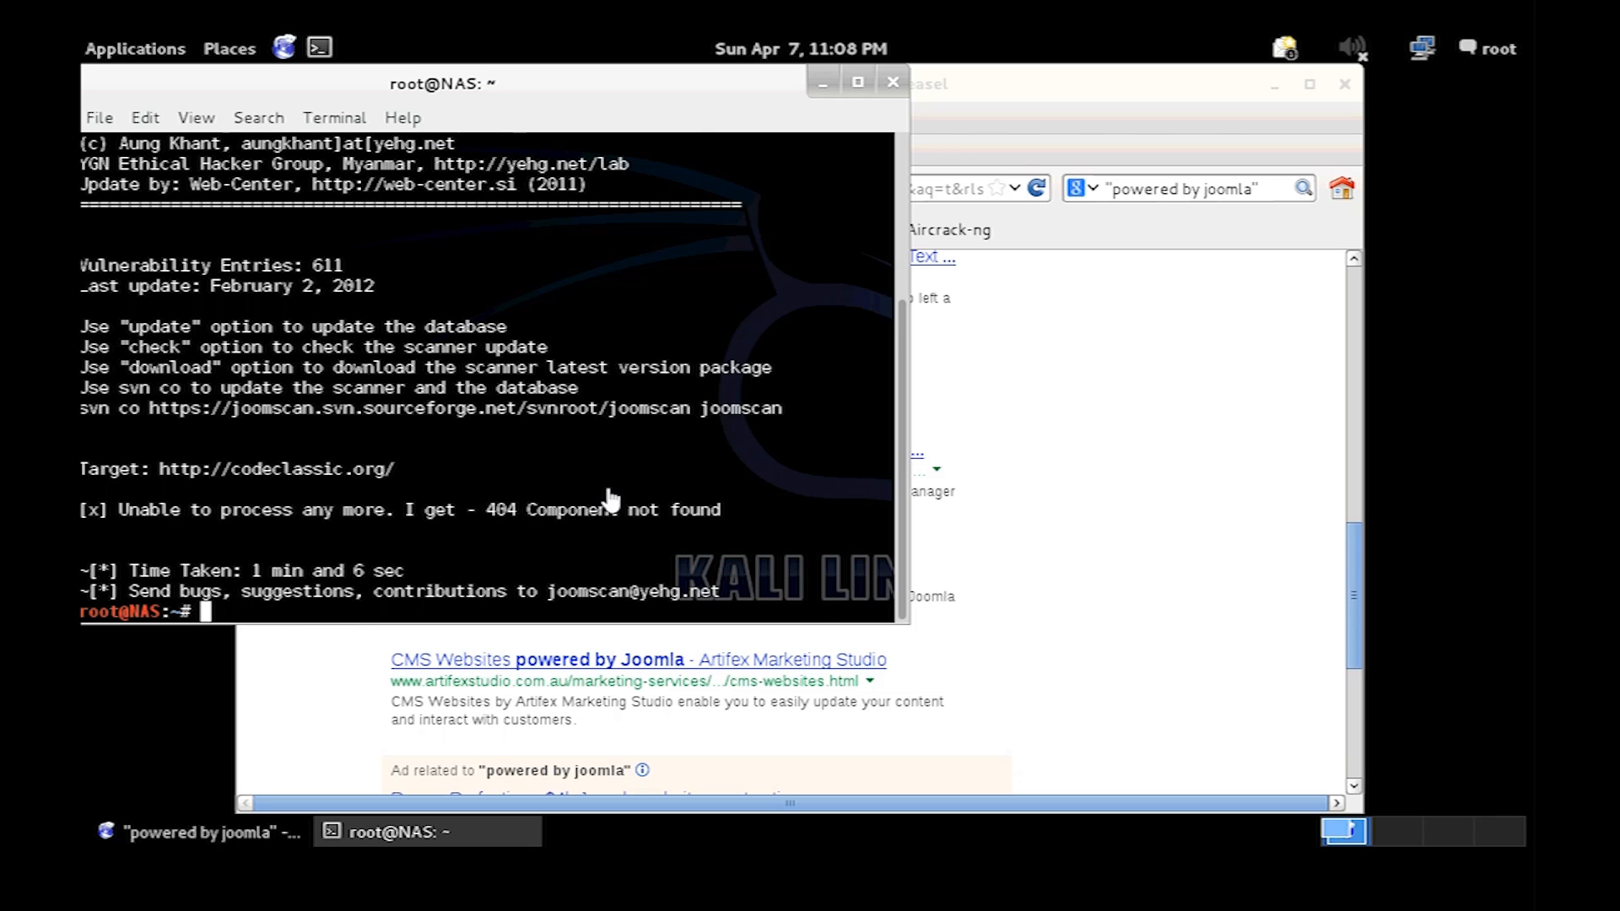
mouse_move(1249, 428)
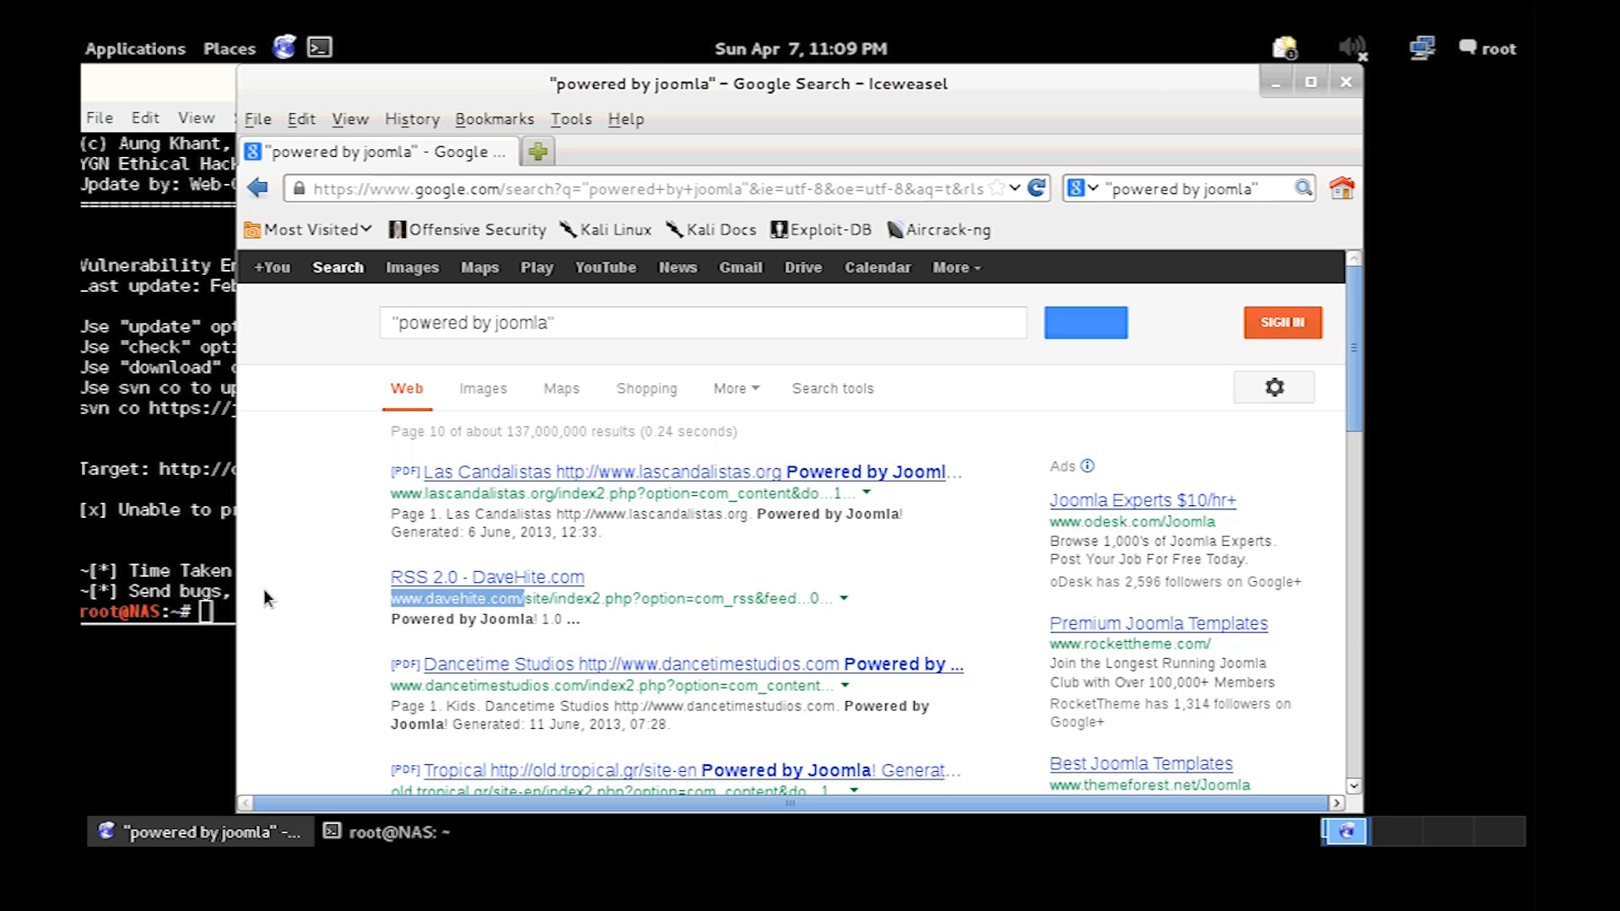
Bring the terminal to the front and enter joomscan -u codeclassic.org.
click(392, 832)
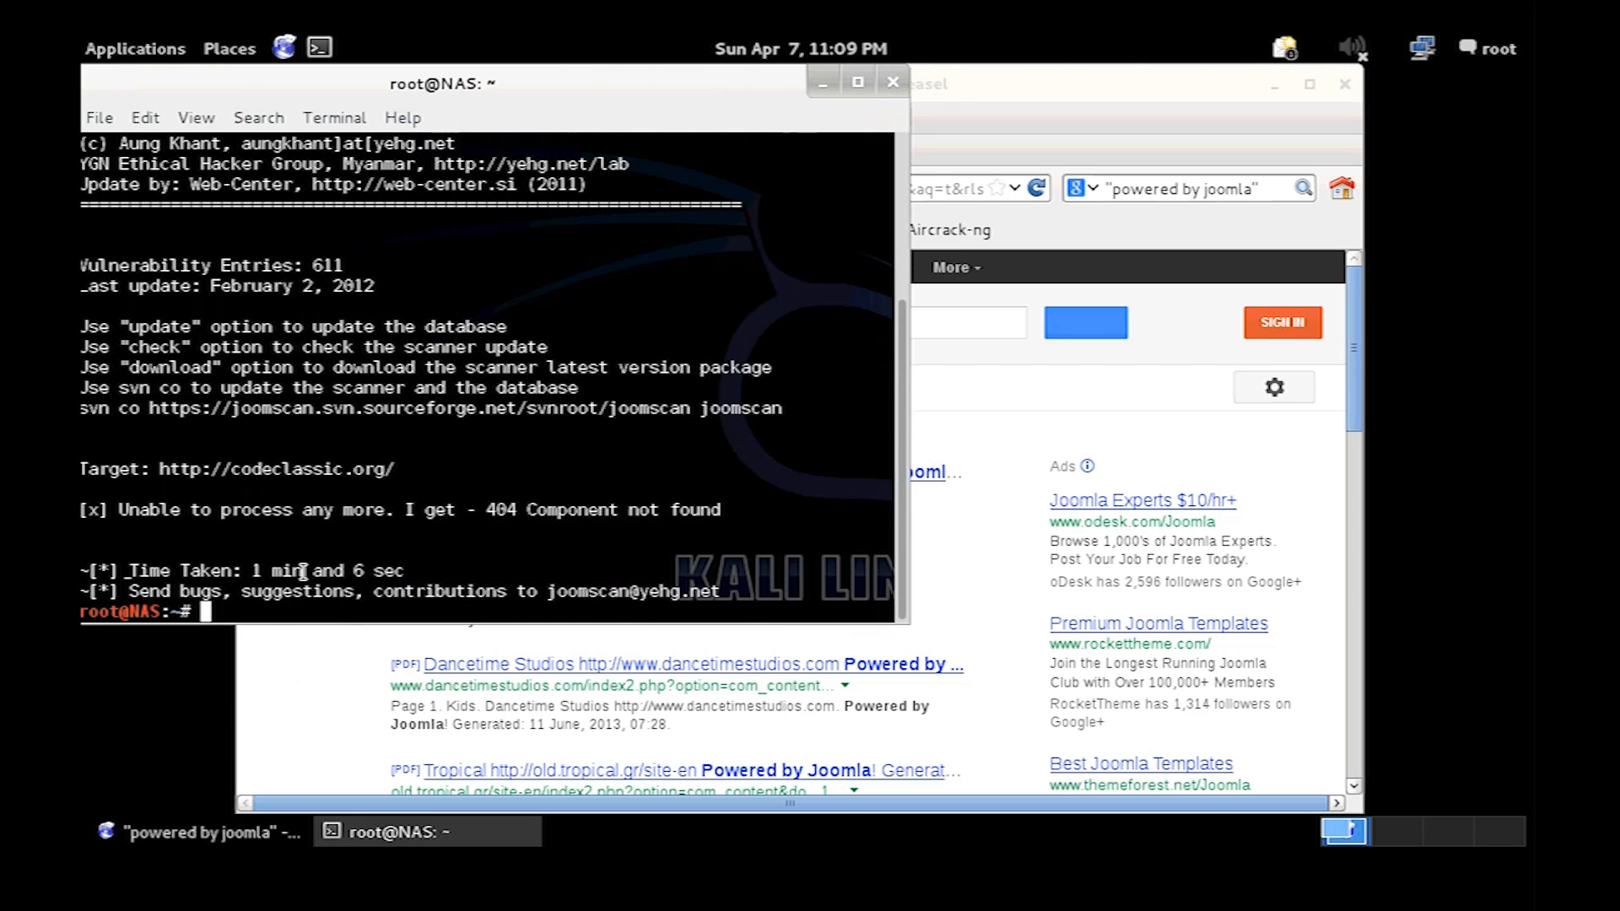
text(joomscan -u codeclassic.org)
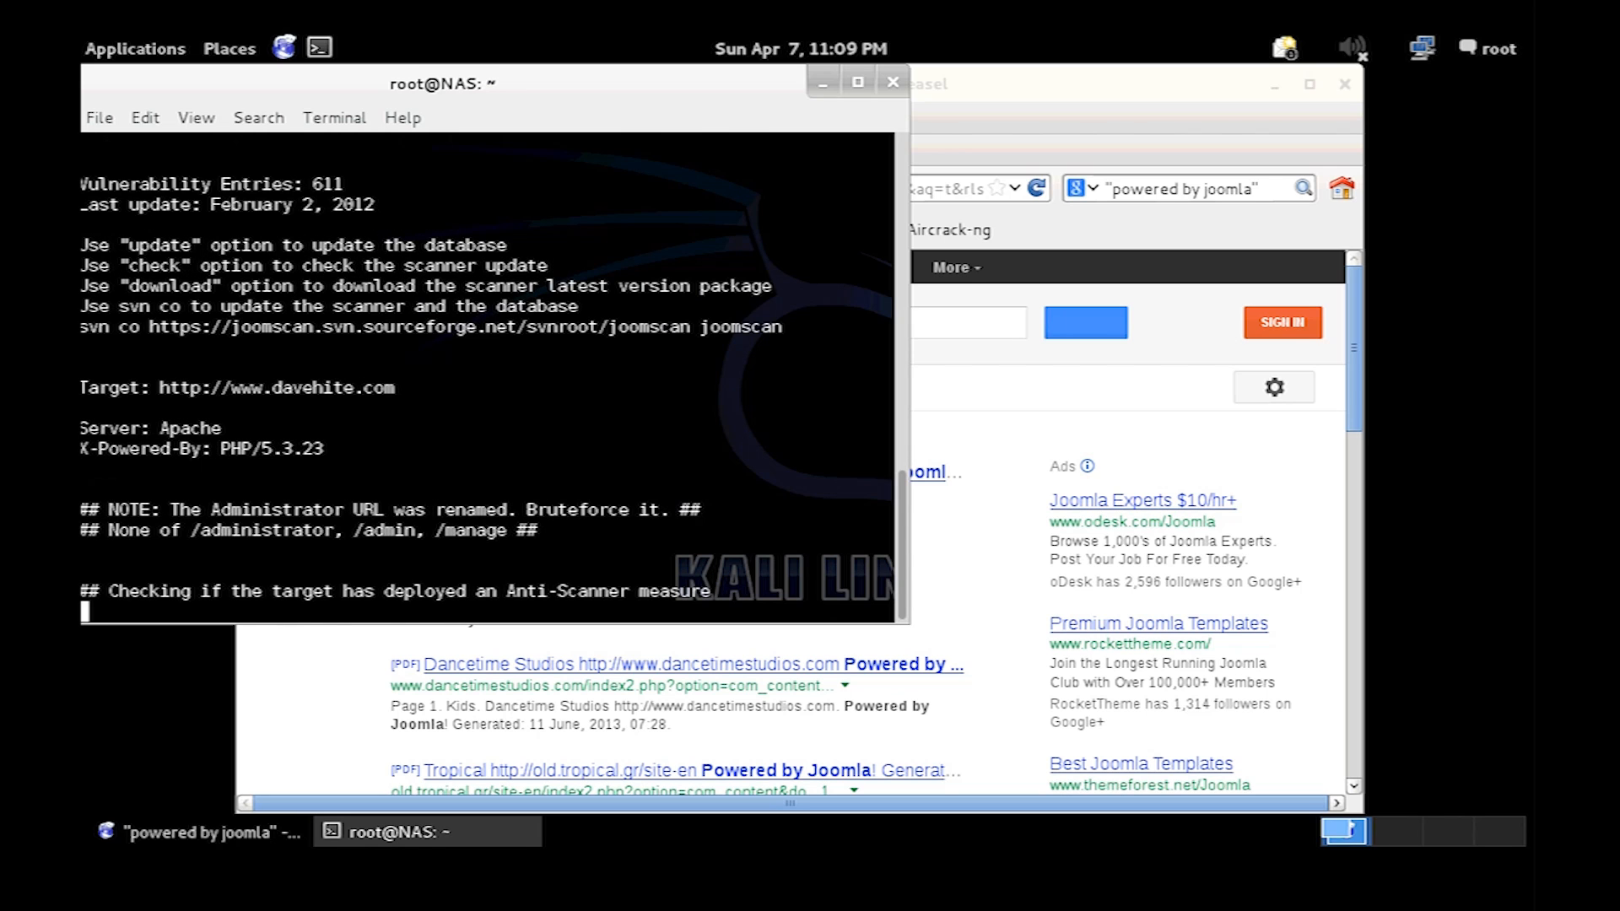
mouse_move(827, 433)
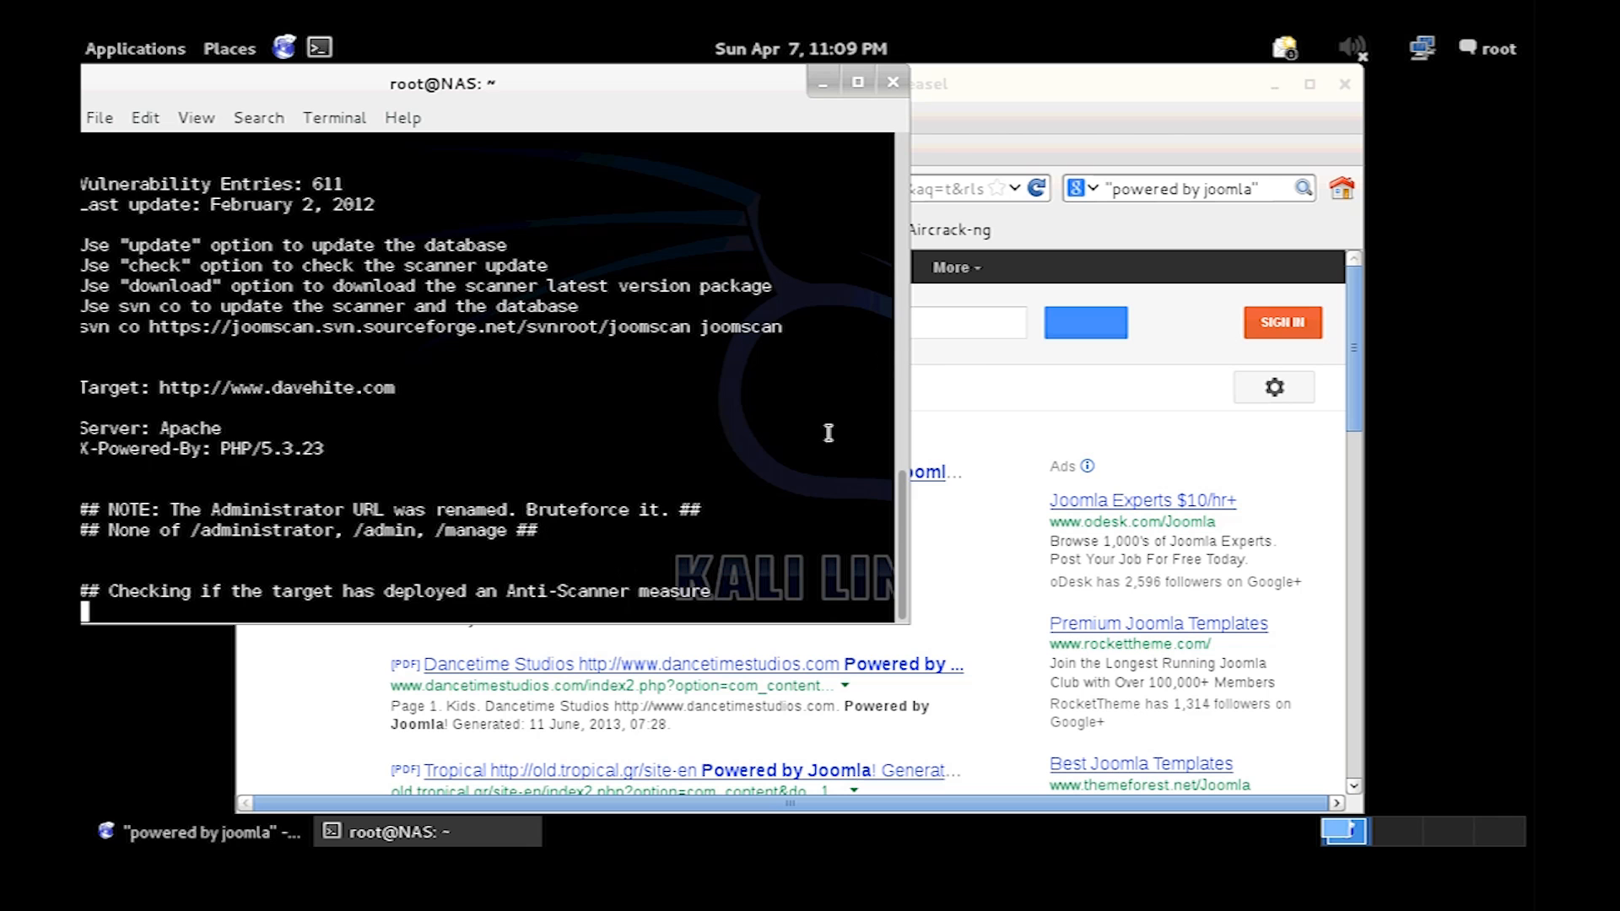
Drag the terminal fully into view and follow the anti-scanner and firewall checks.
drag(442, 83, 494, 83)
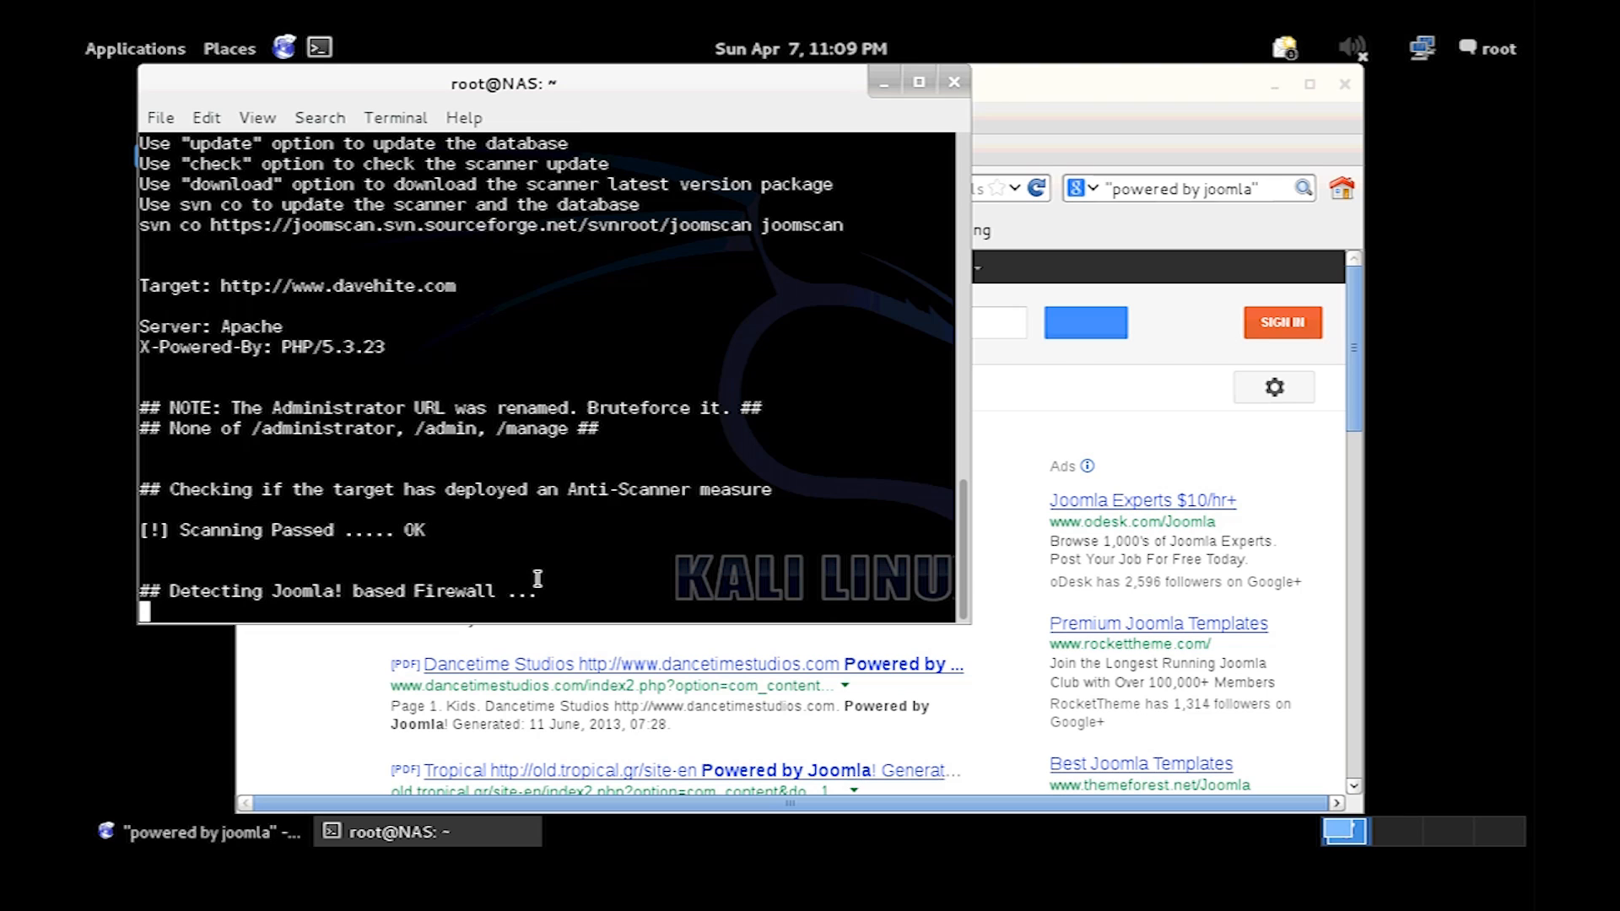
mouse_move(396, 337)
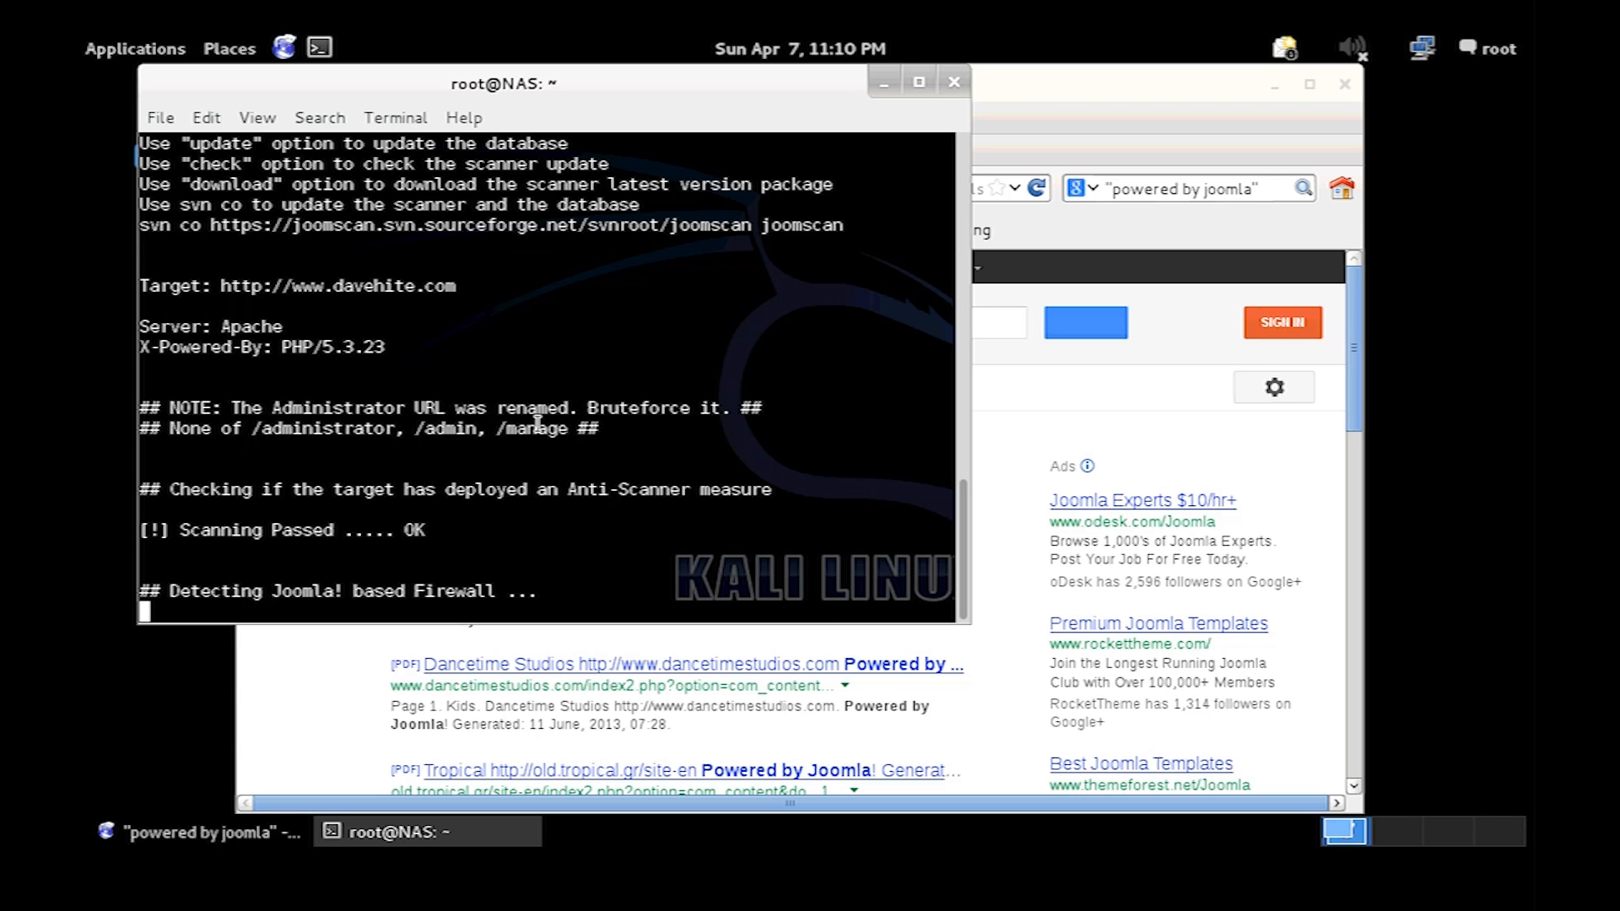
scroll(down, 3)
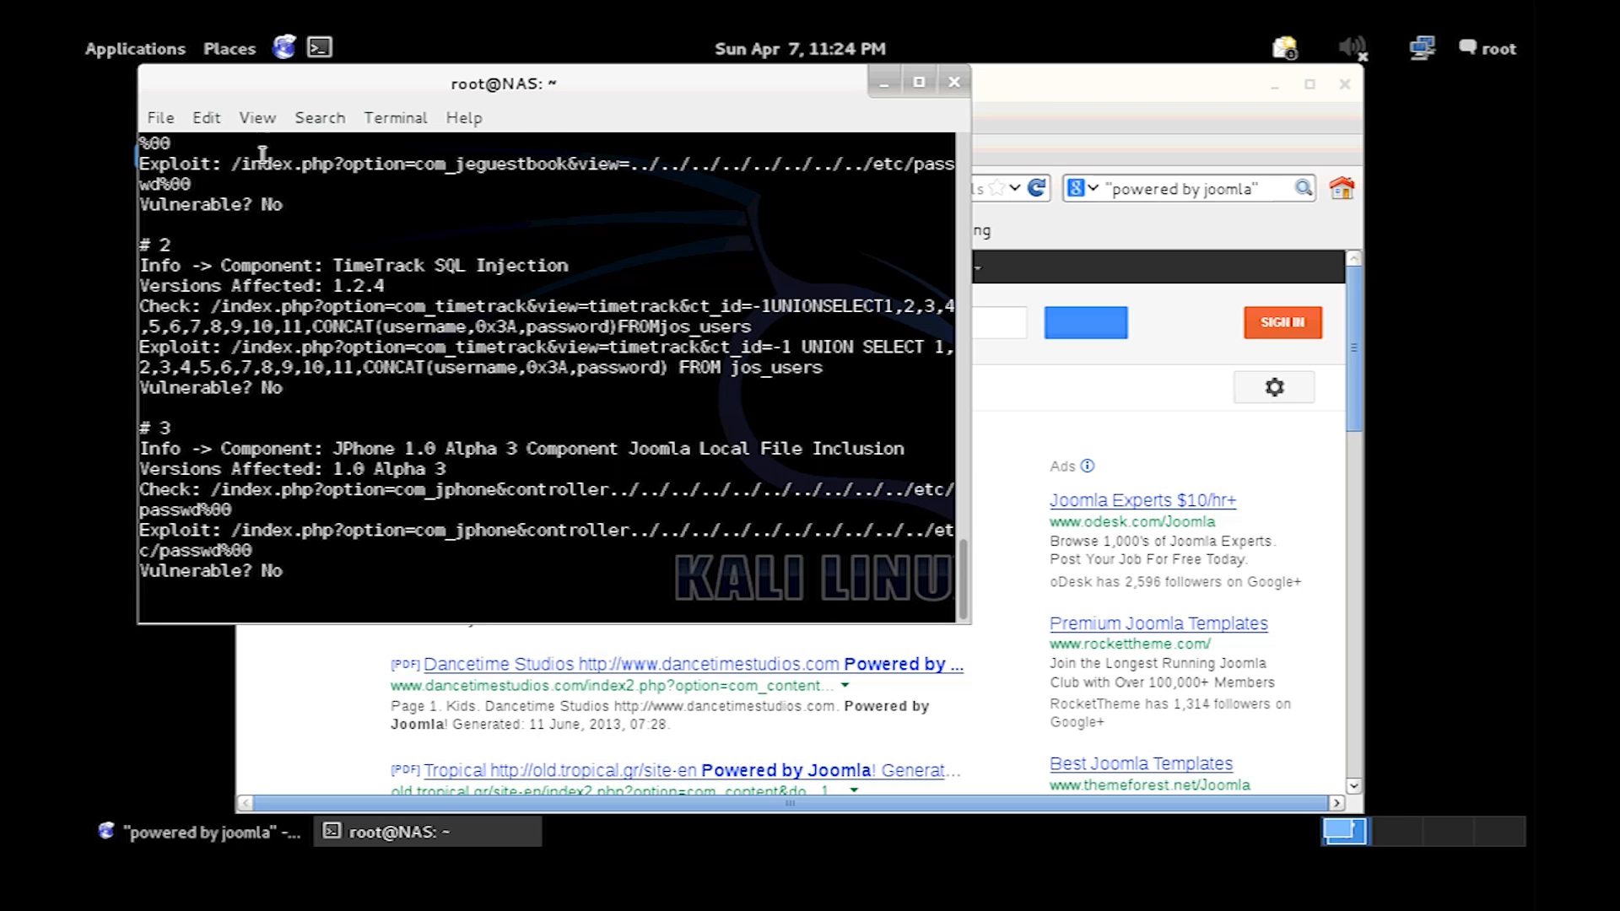
Scroll through joomscan entries #1 to #25, reading each Vulnerable? result.
scroll(down, 3)
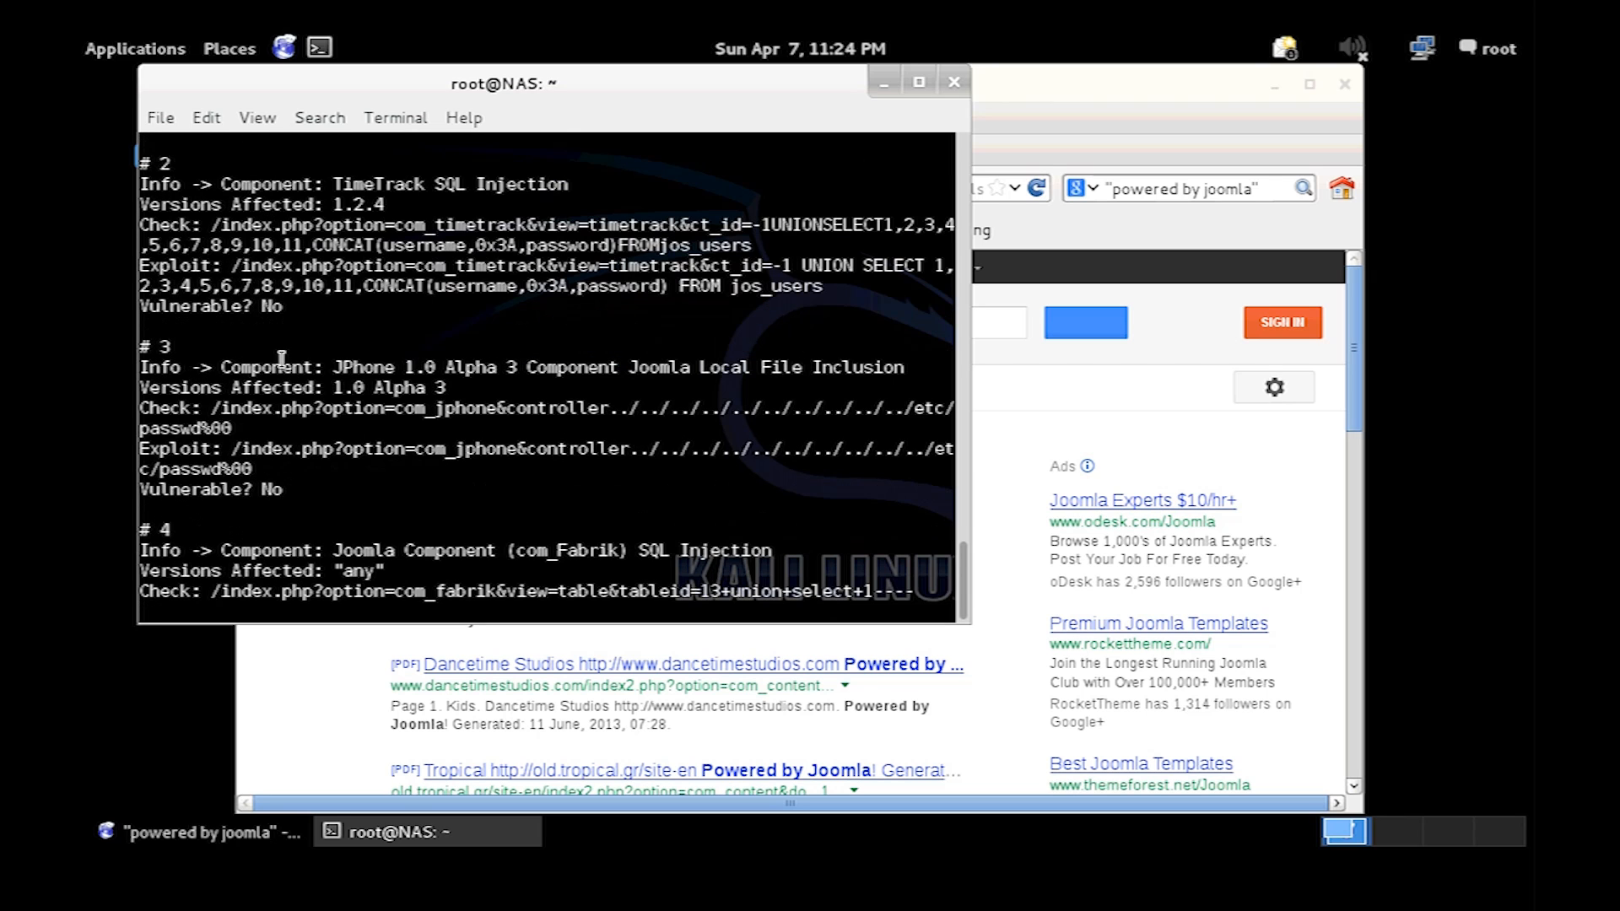
scroll(down, 3)
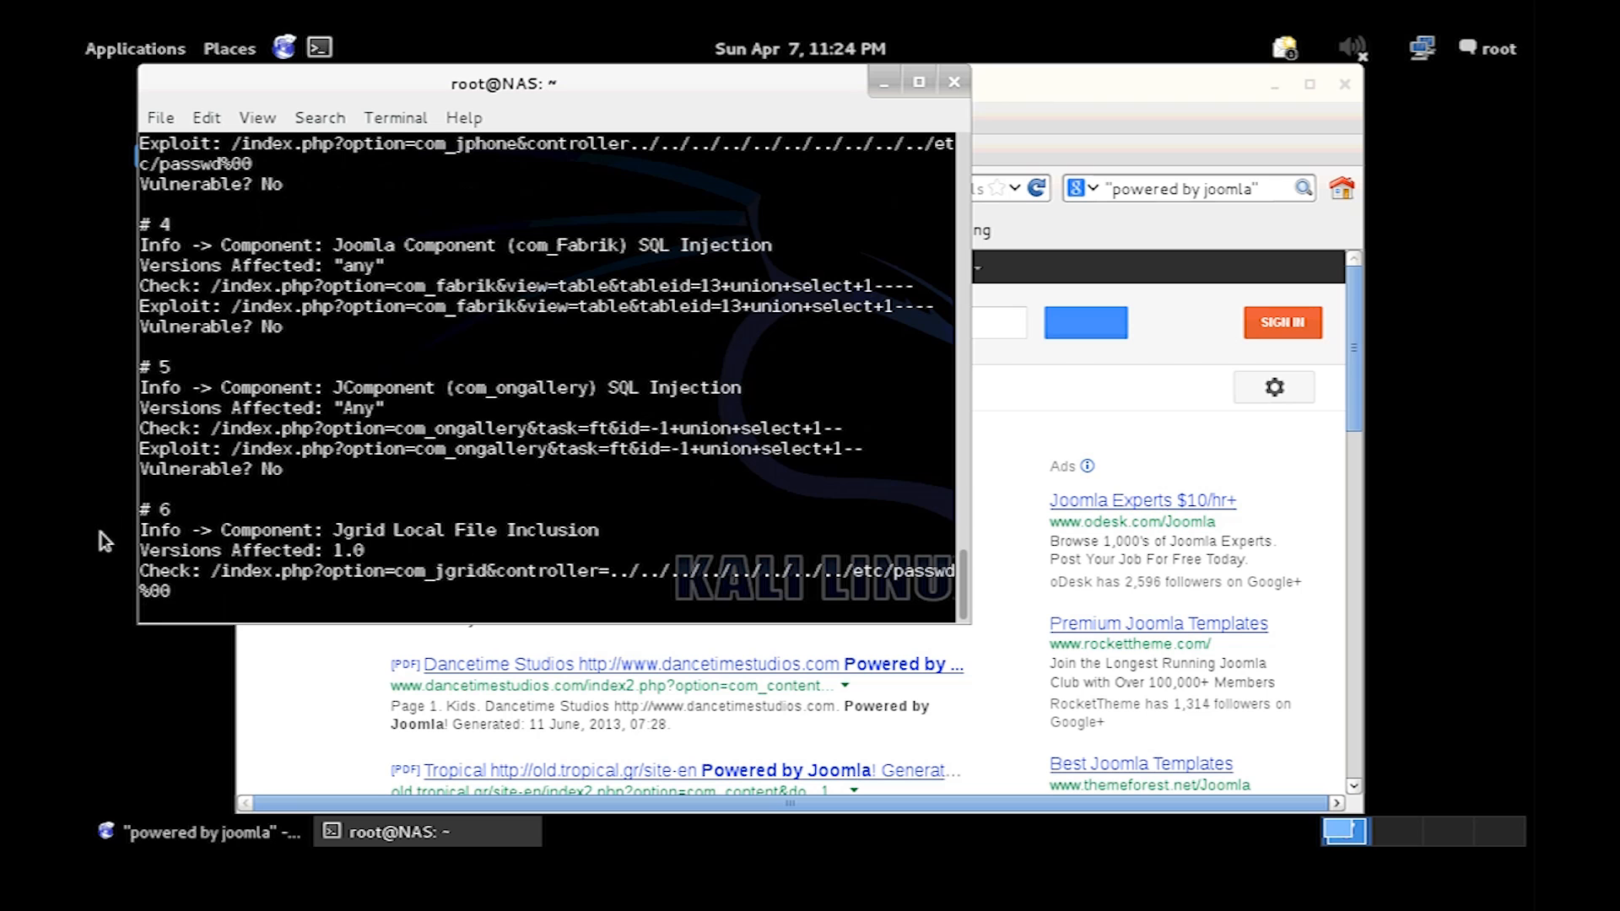
scroll(down, 3)
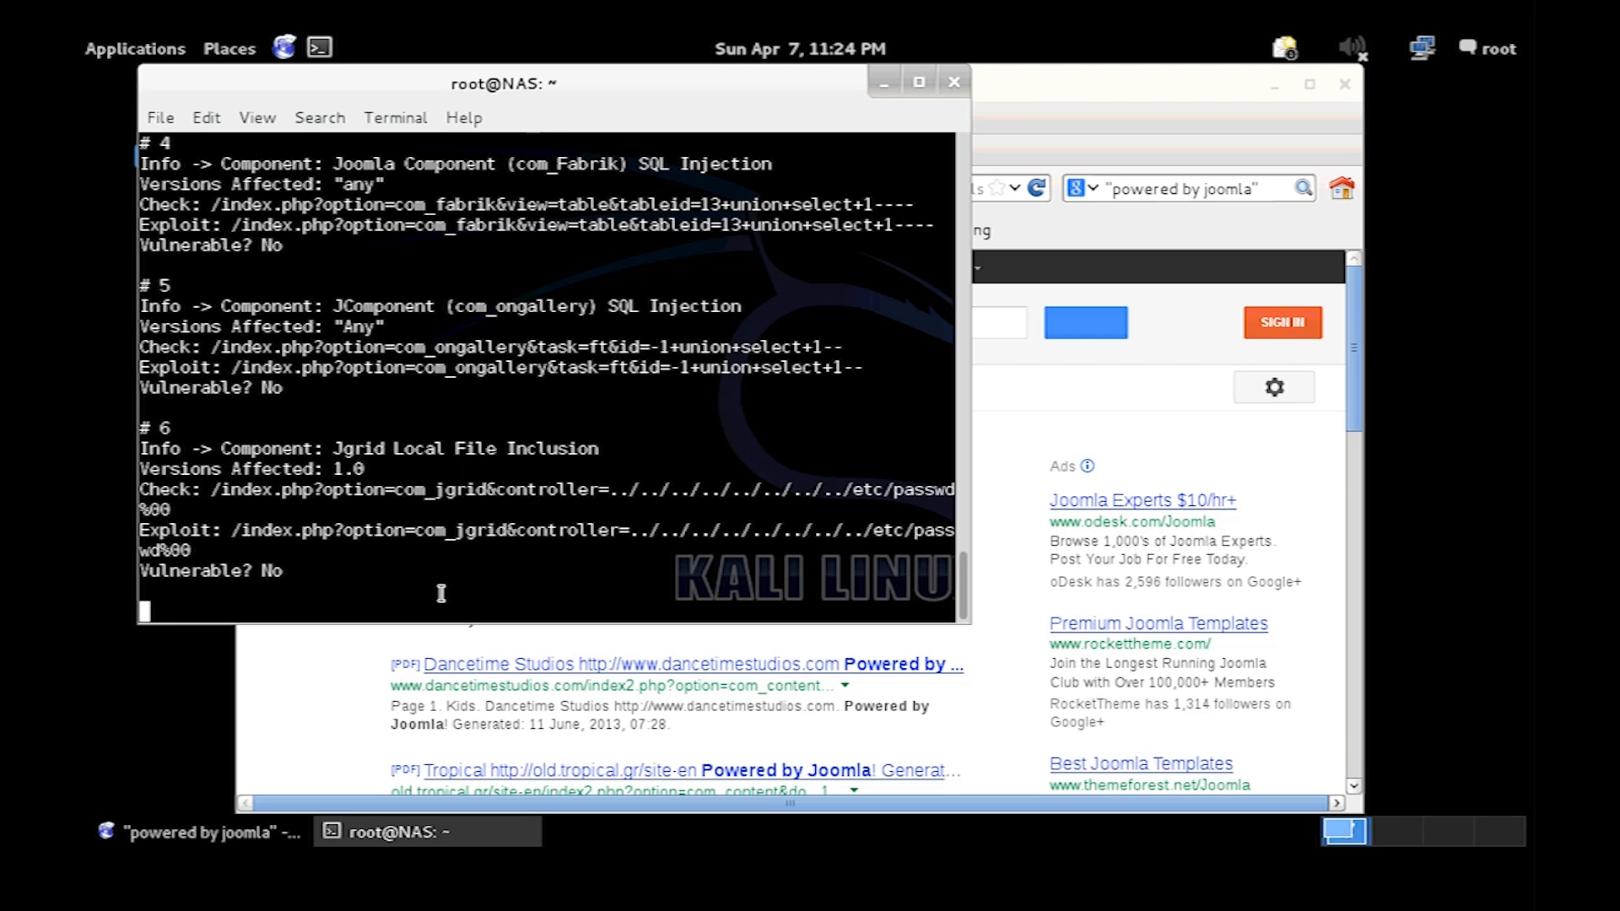
scroll(down, 3)
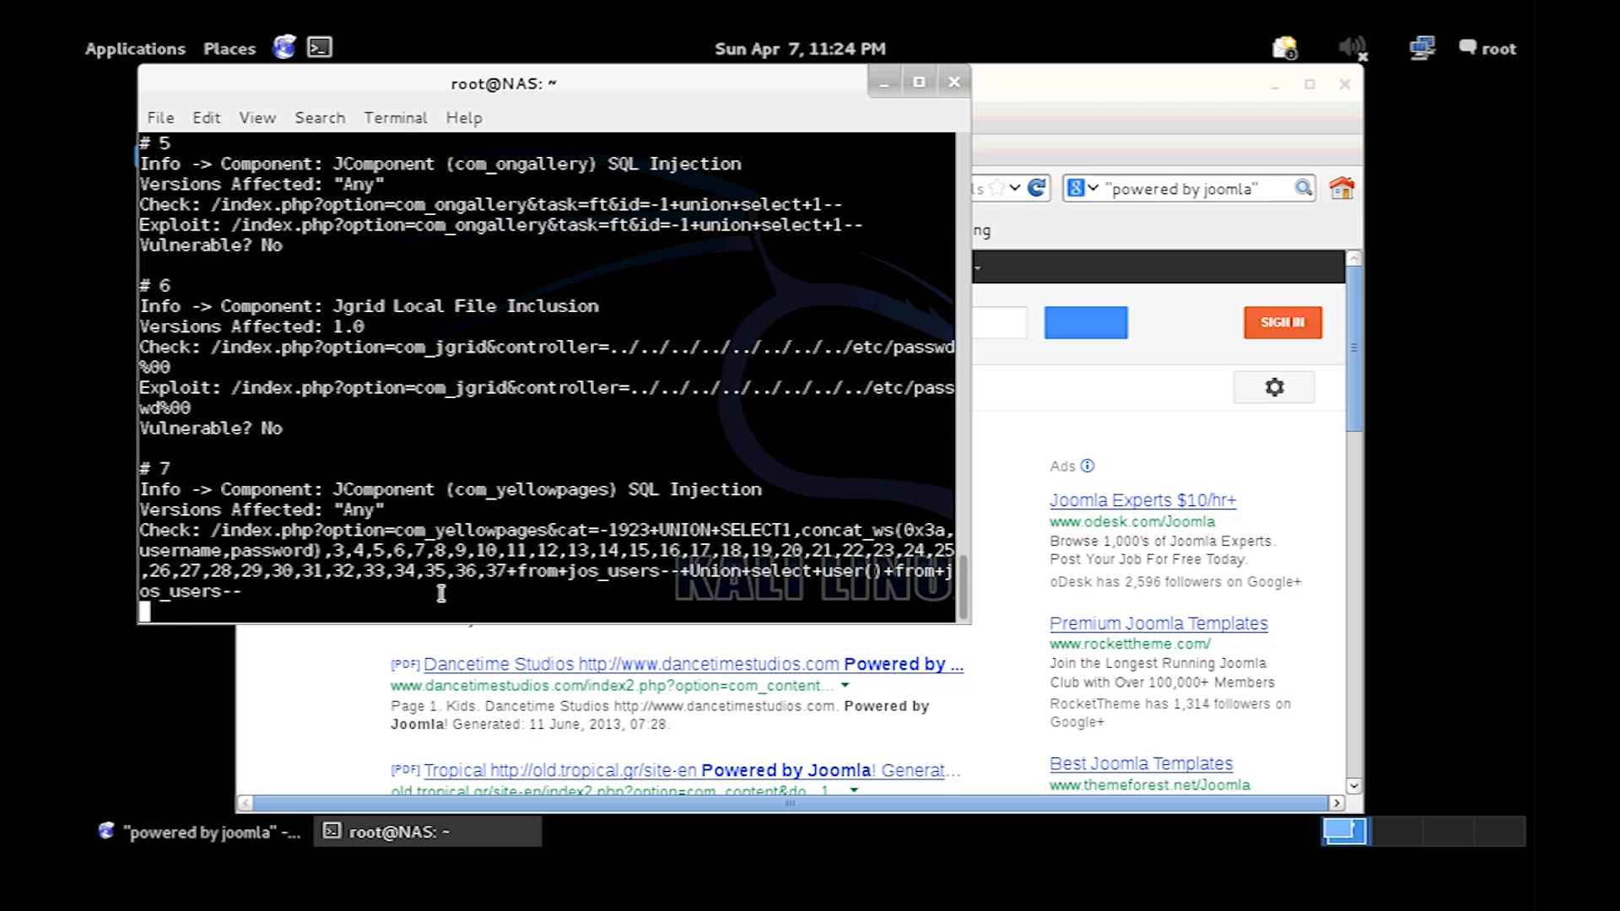
scroll(down, 3)
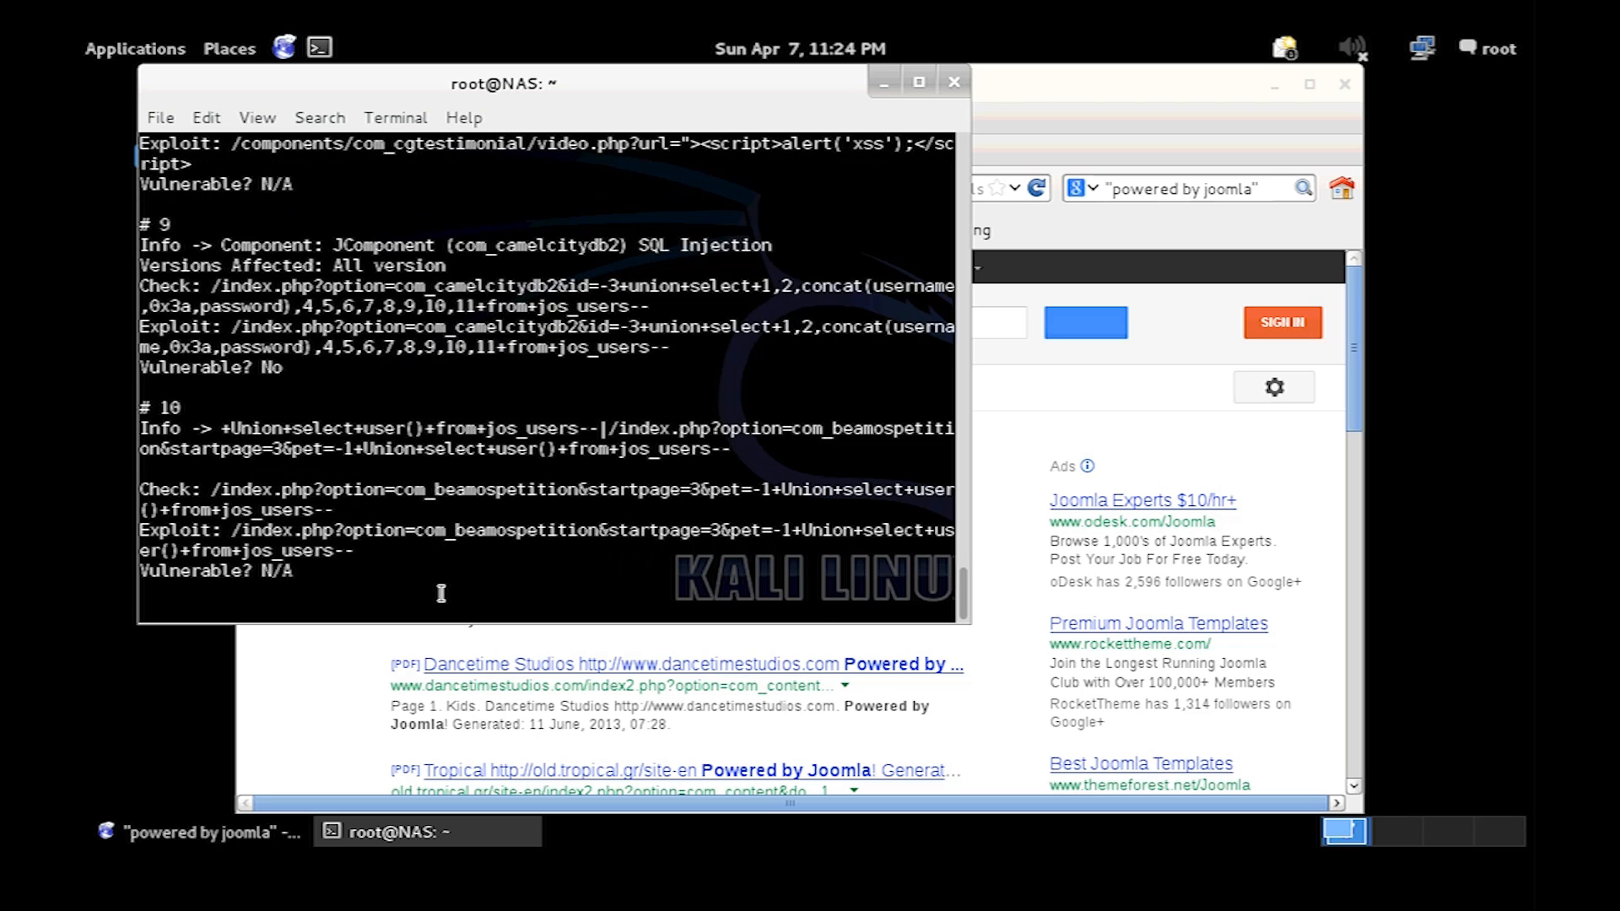
scroll(down, 3)
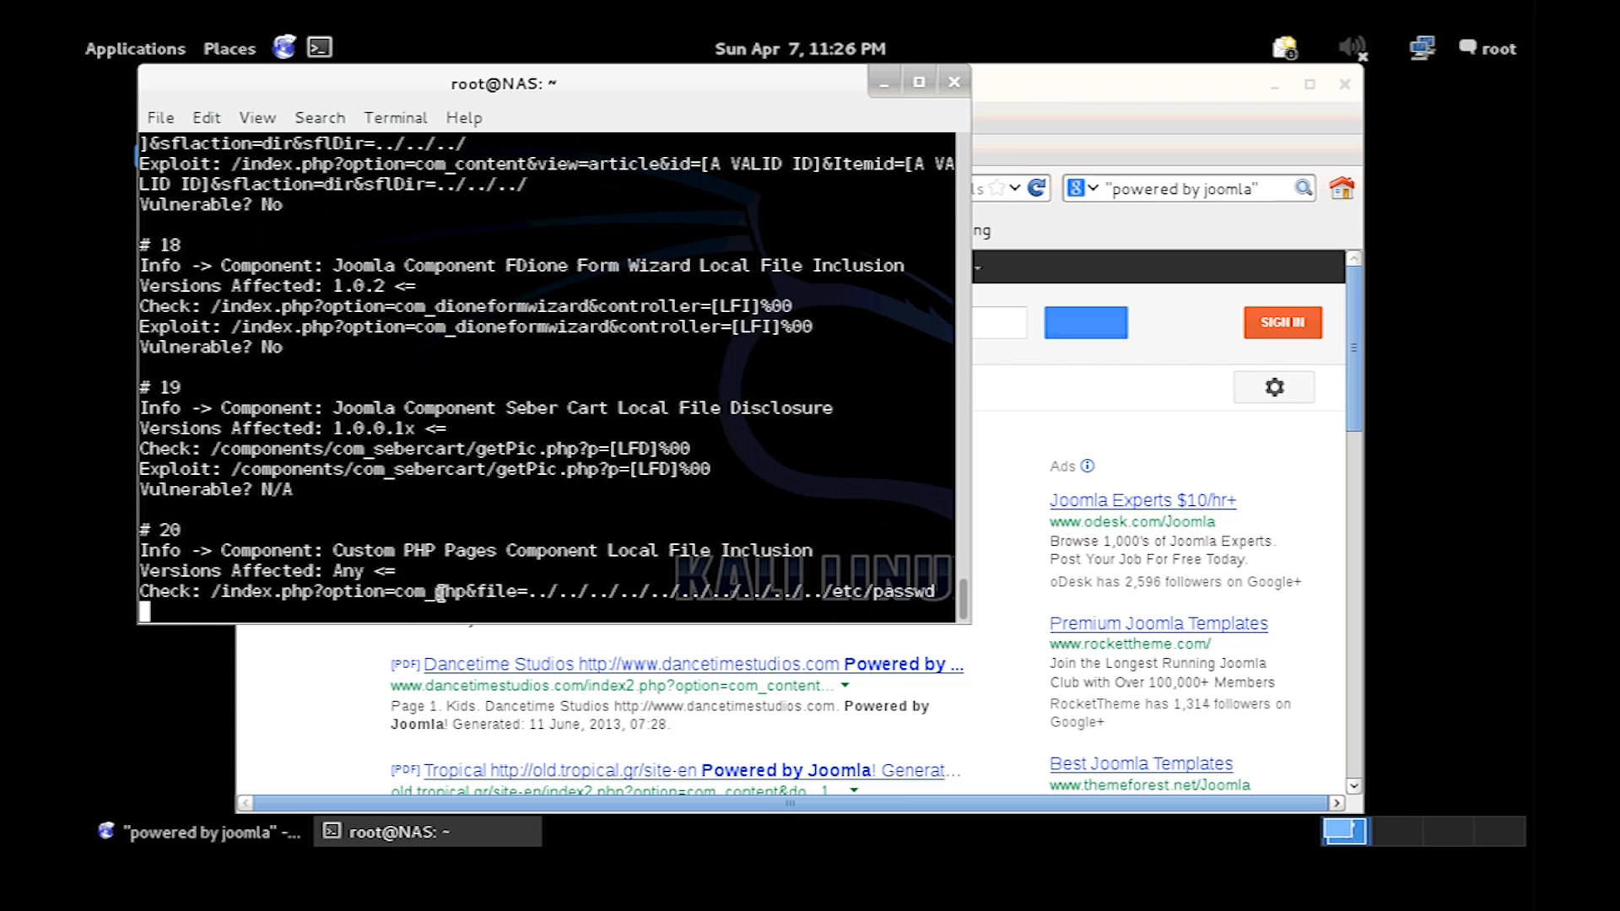
scroll(down, 3)
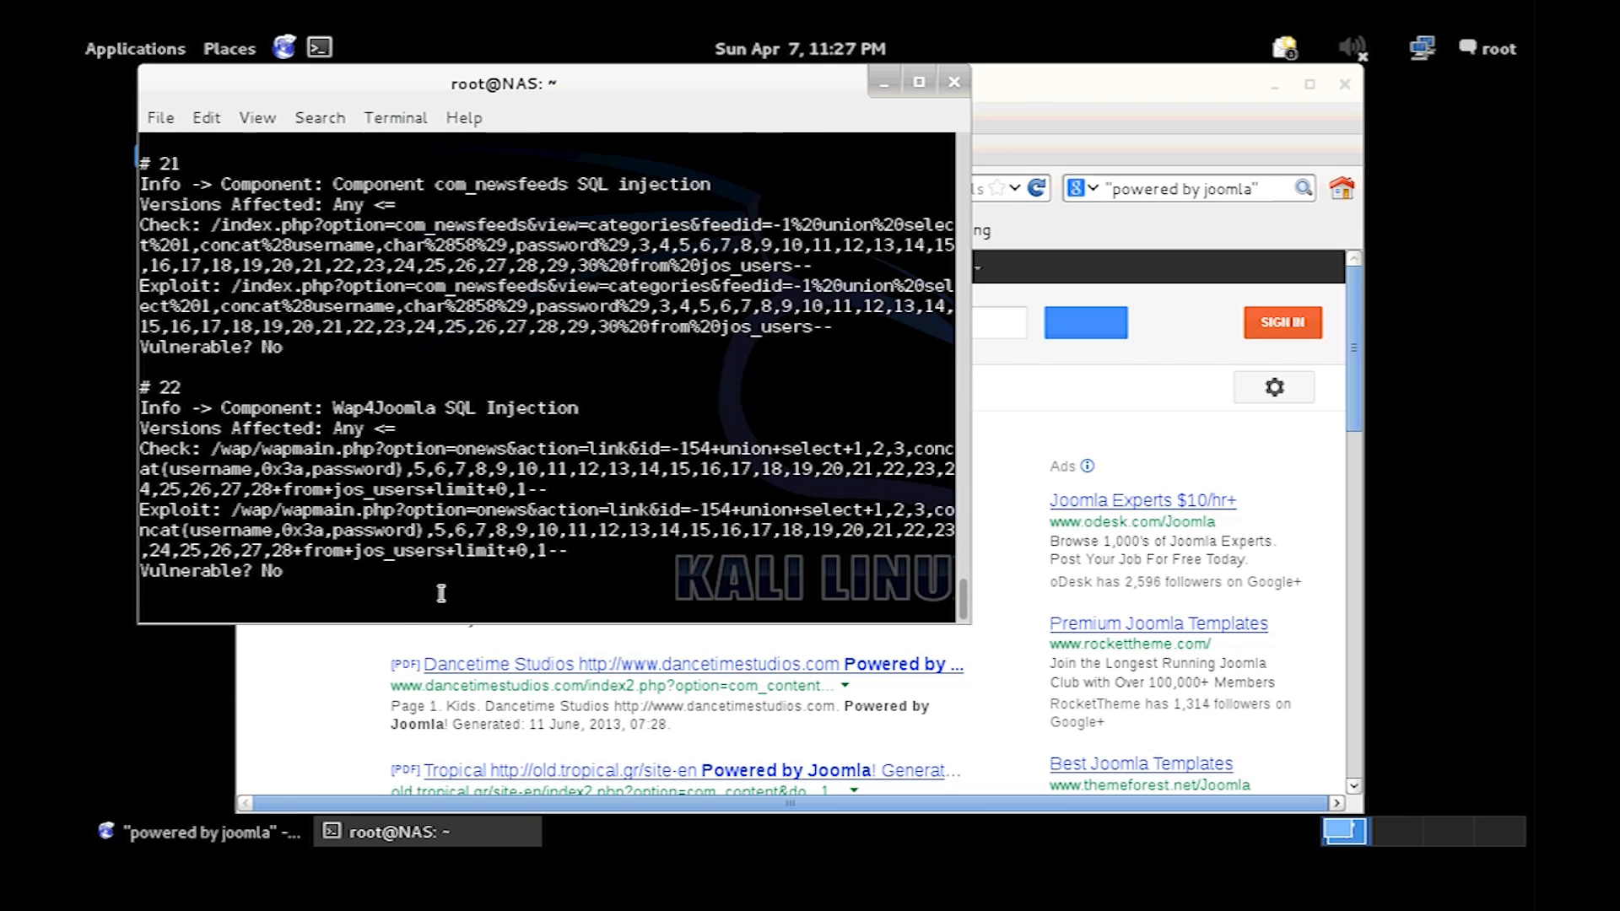
scroll(down, 3)
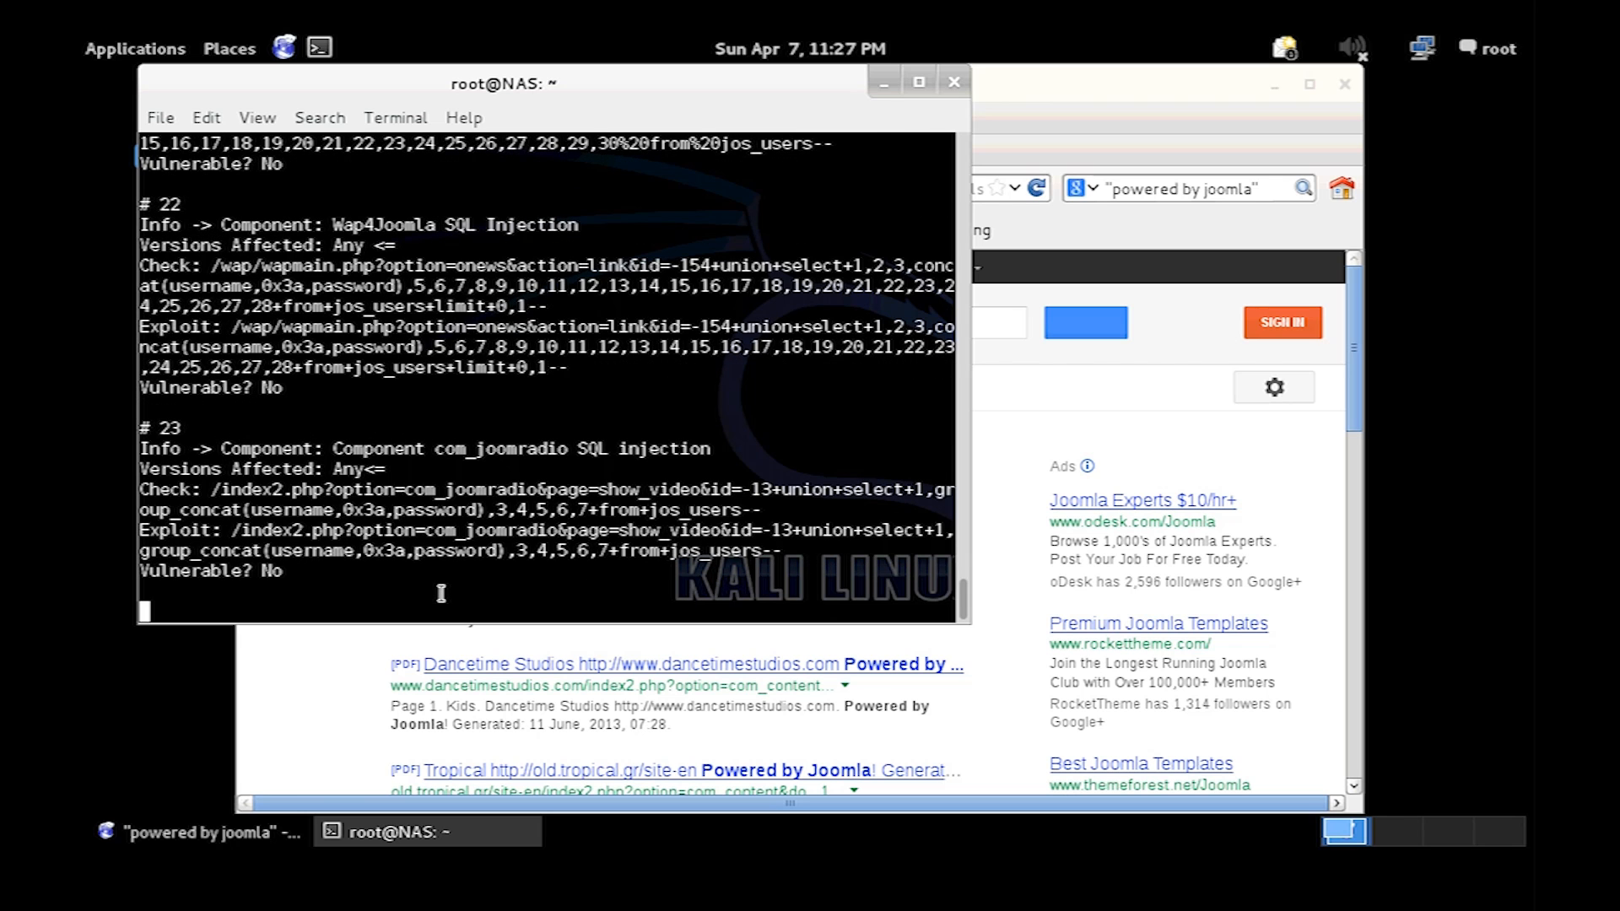
scroll(down, 3)
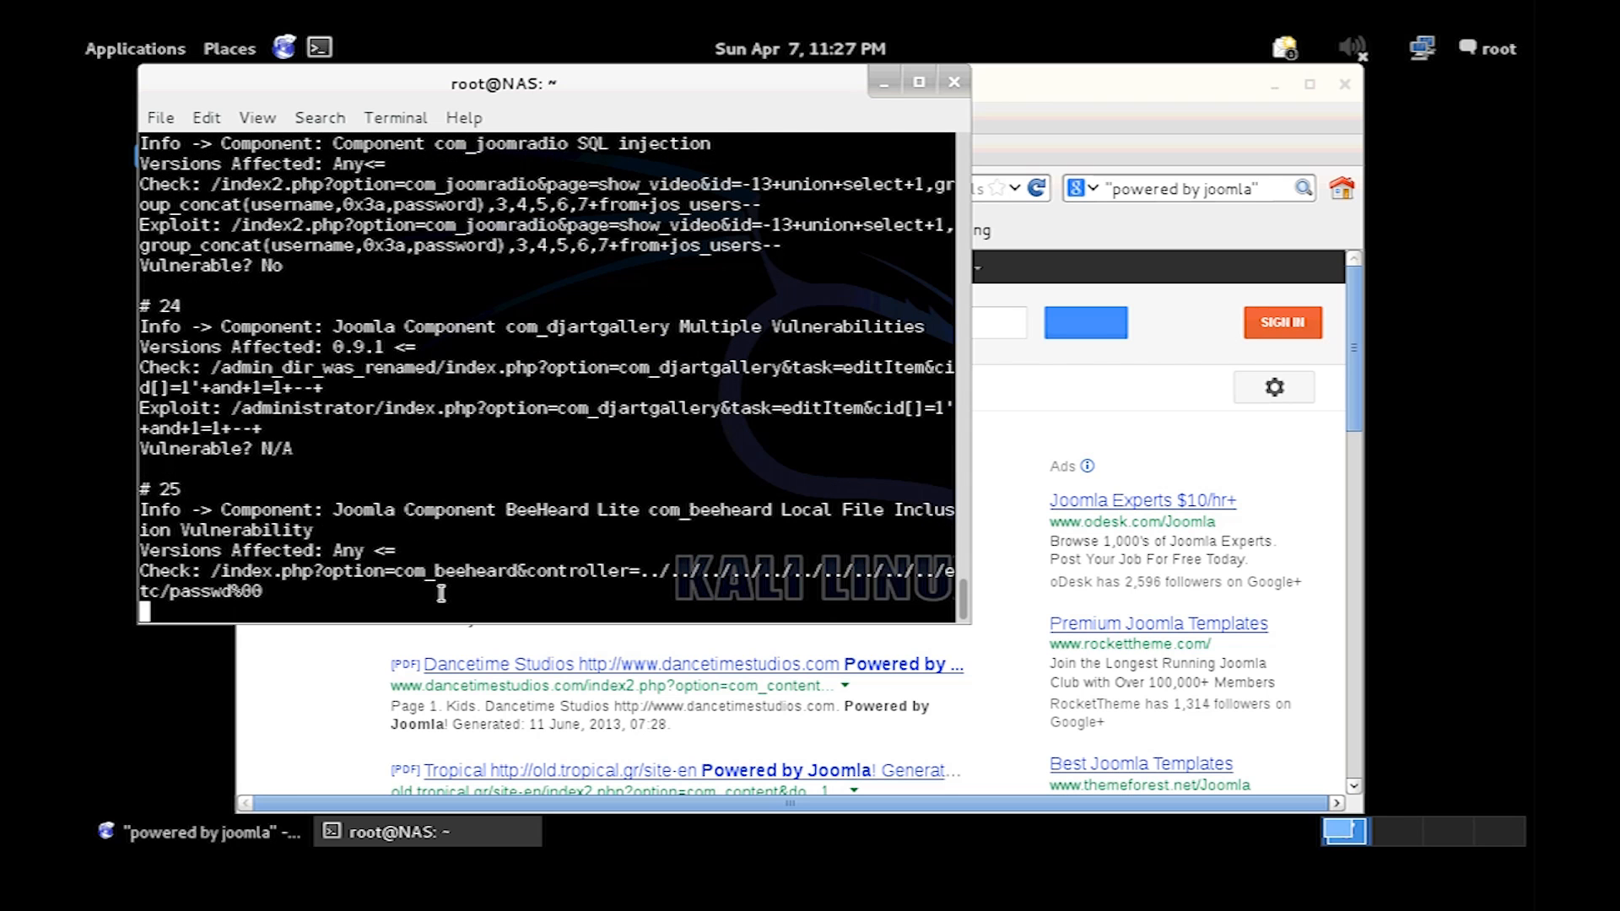
scroll(down, 3)
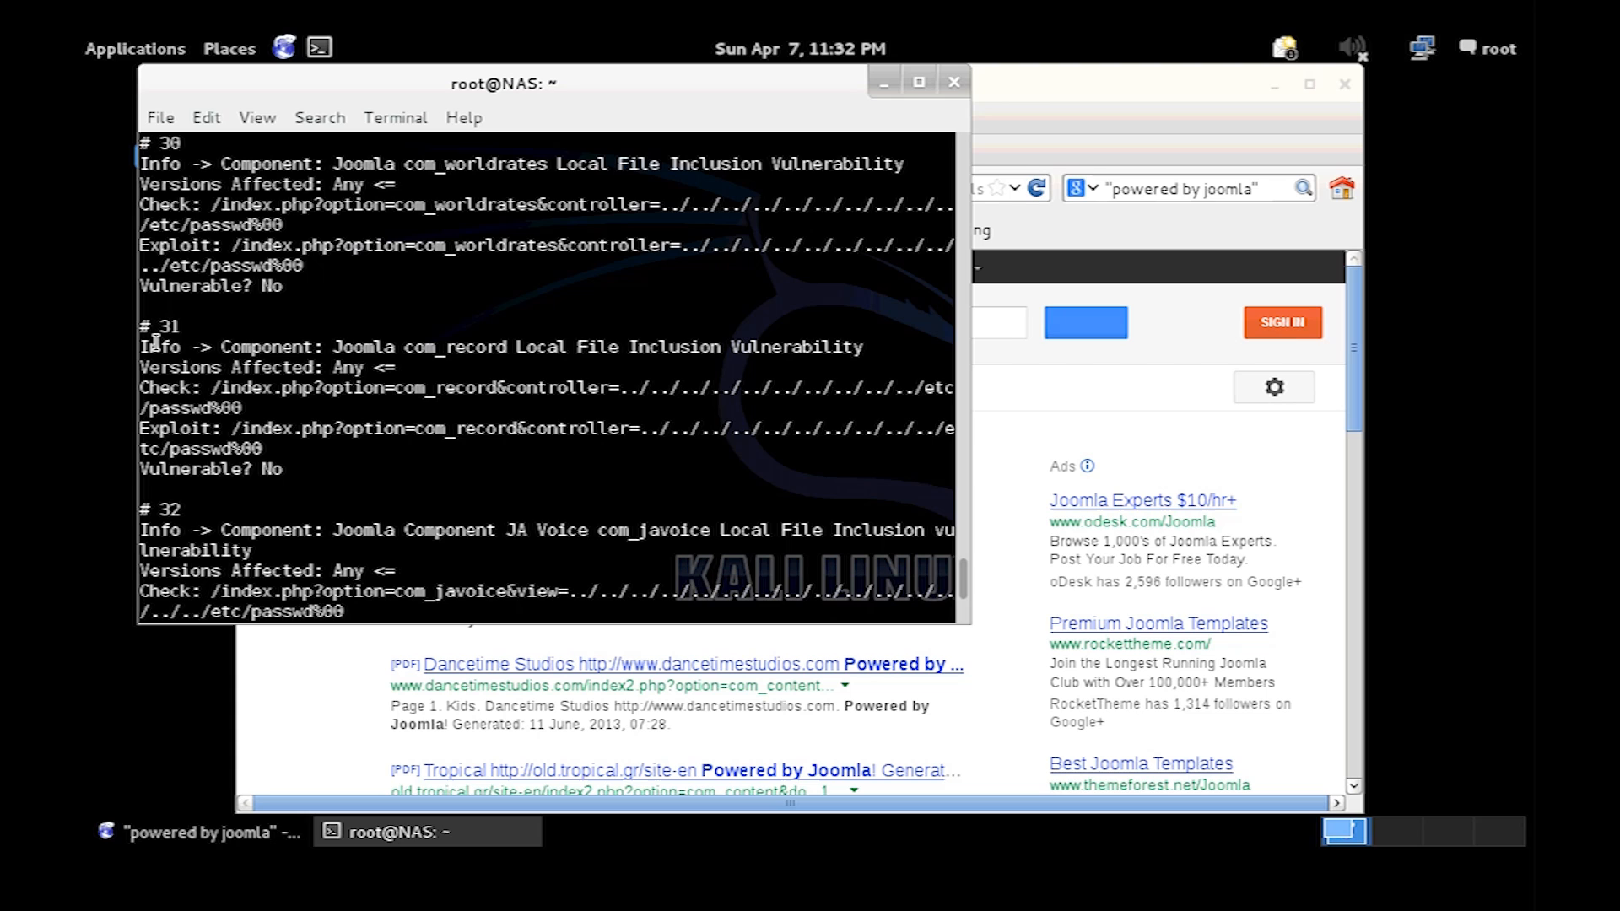
mouse_move(581, 375)
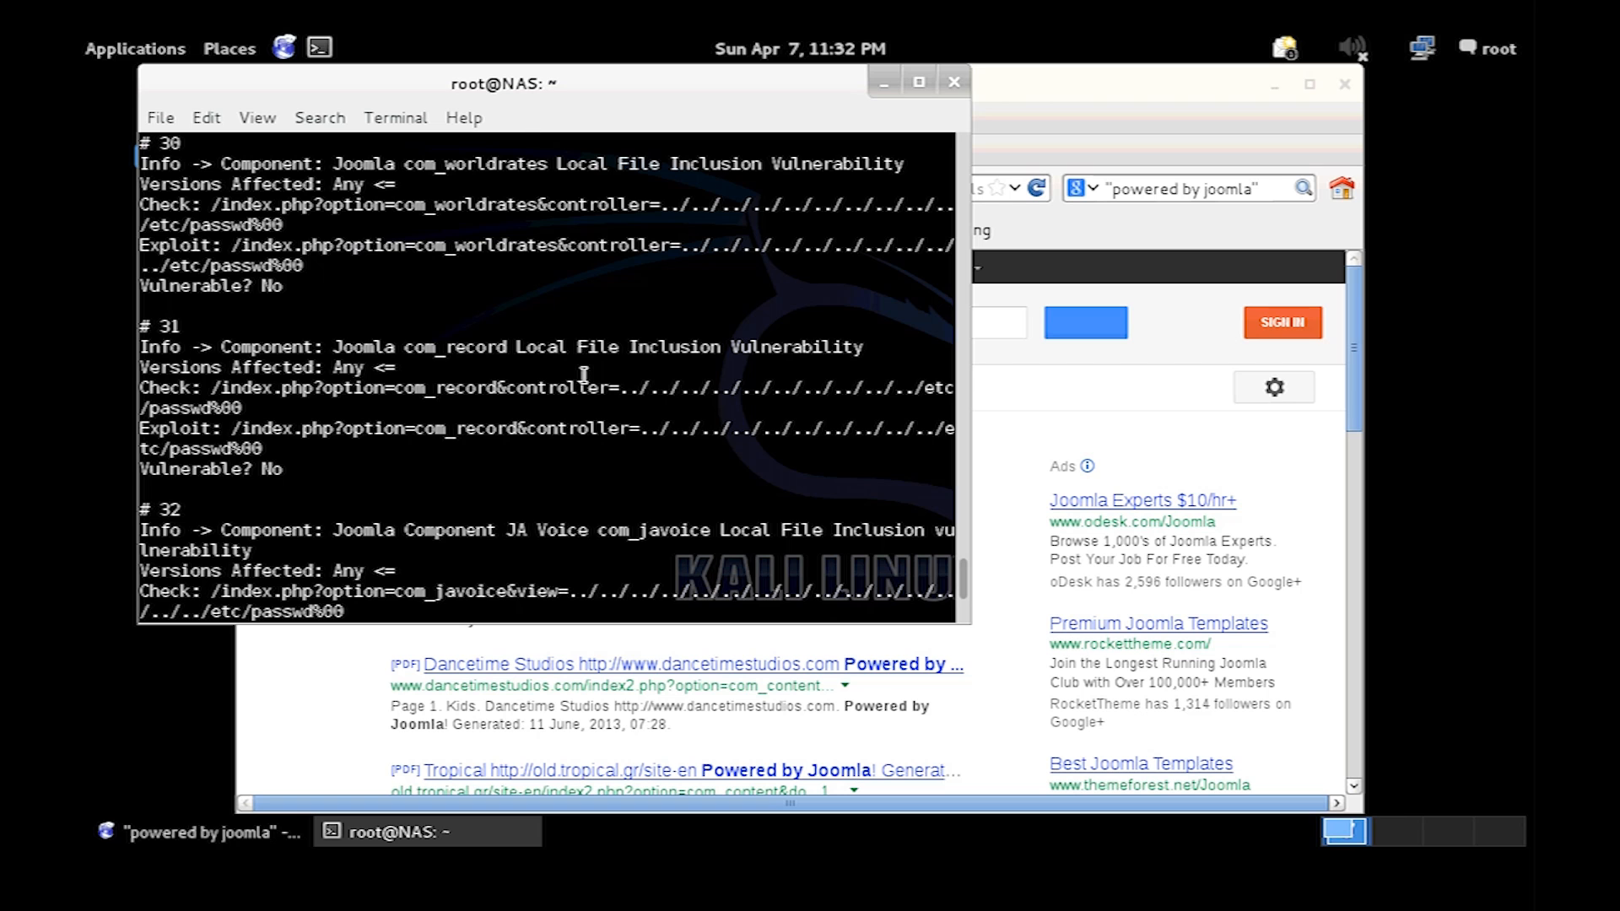
mouse_move(603, 328)
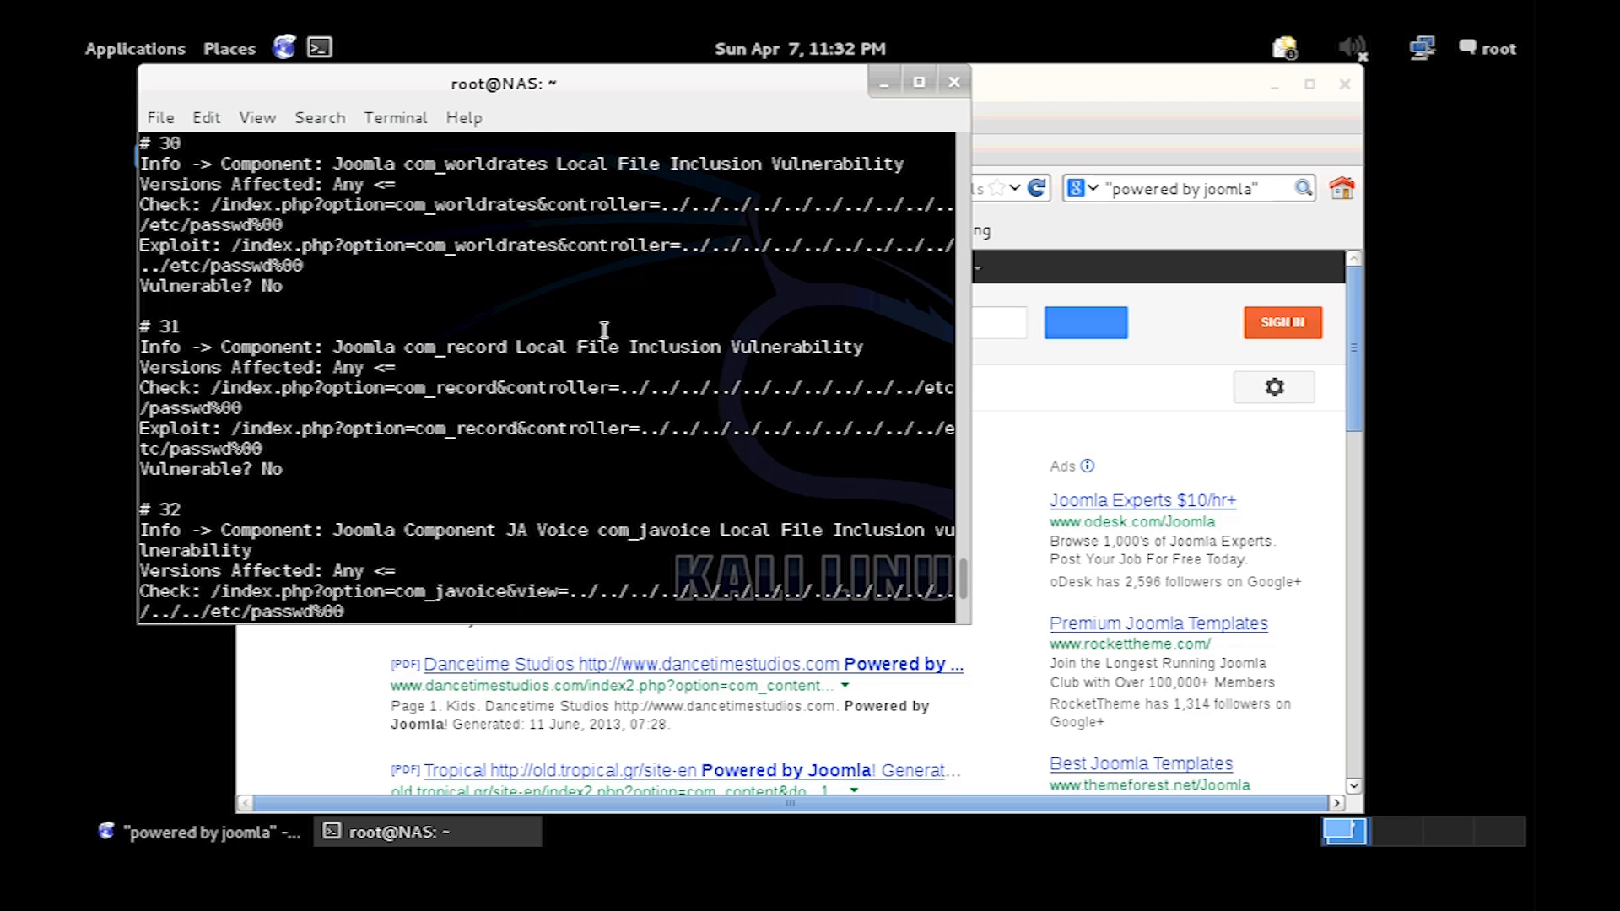
Scroll slightly to read entries #30 to #33, each marked Vulnerable? No.
scroll(down, 3)
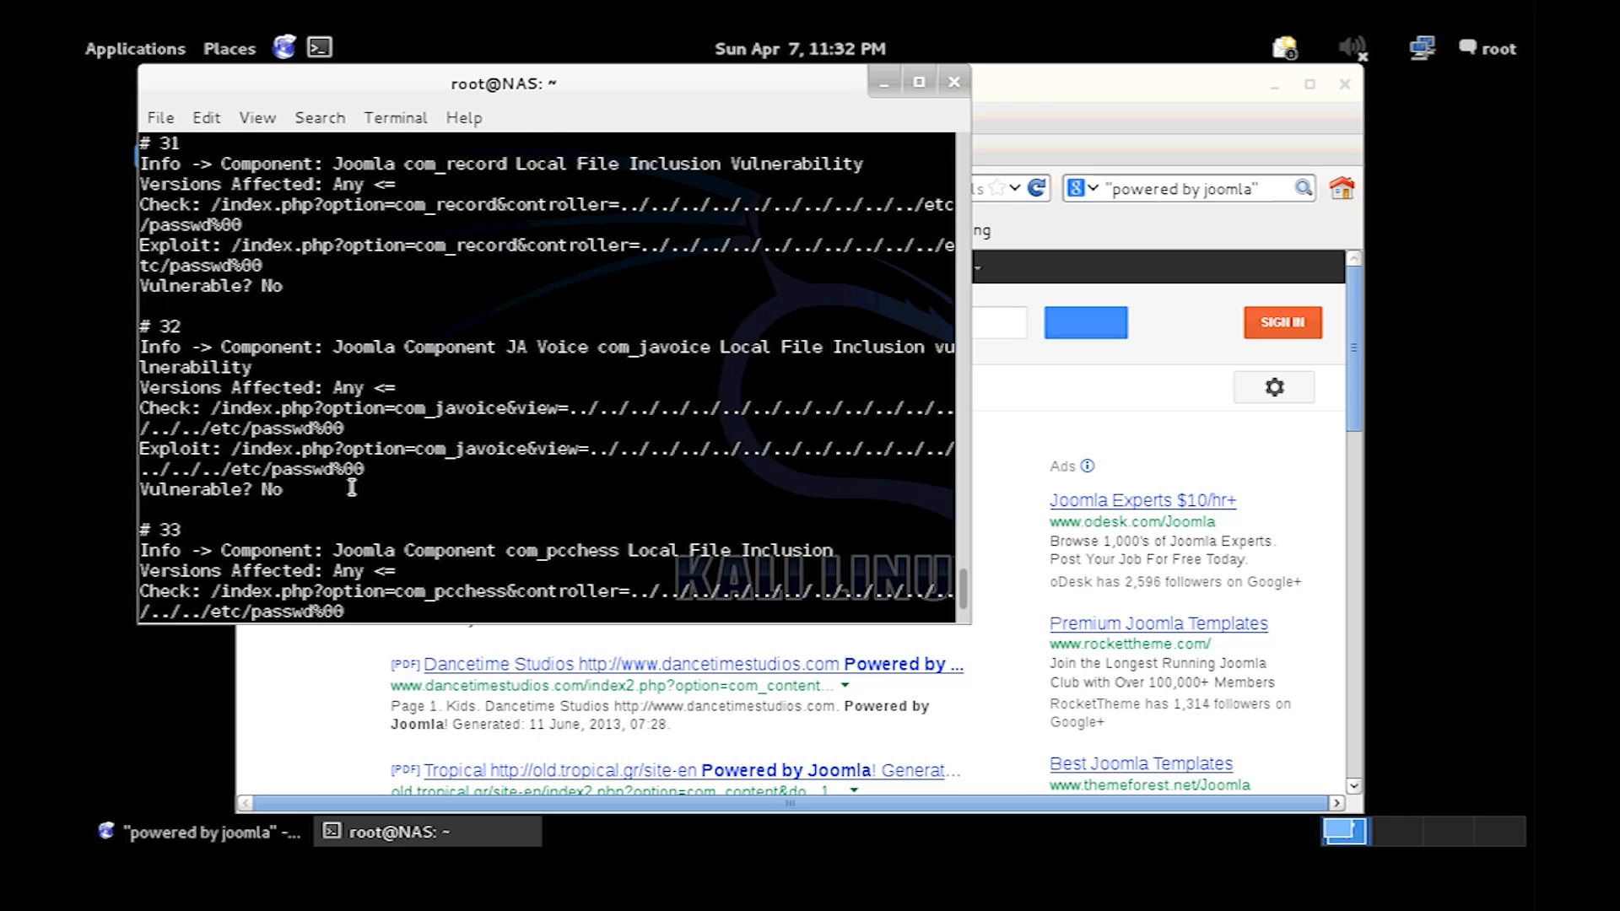